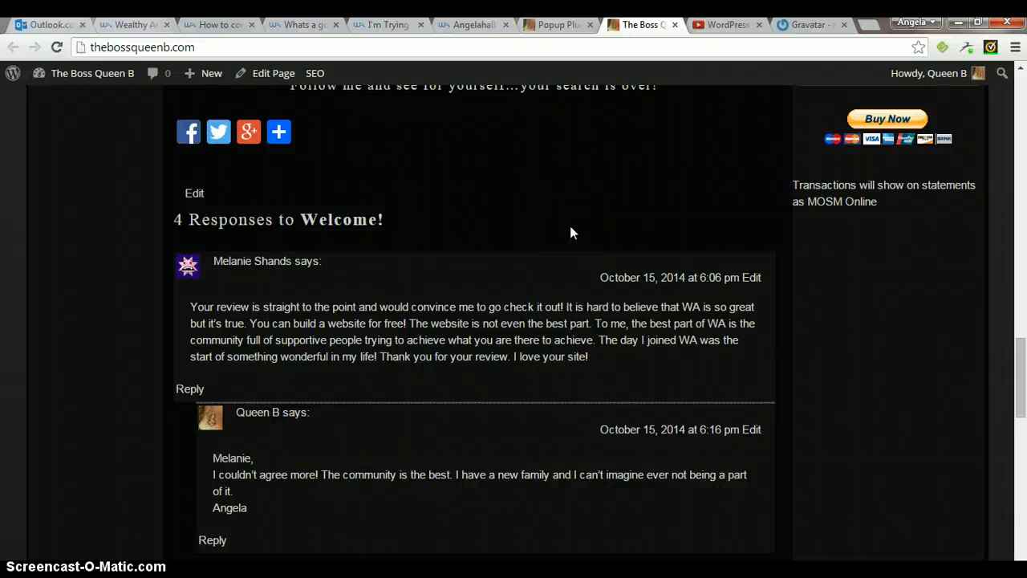
mouse_move(190, 409)
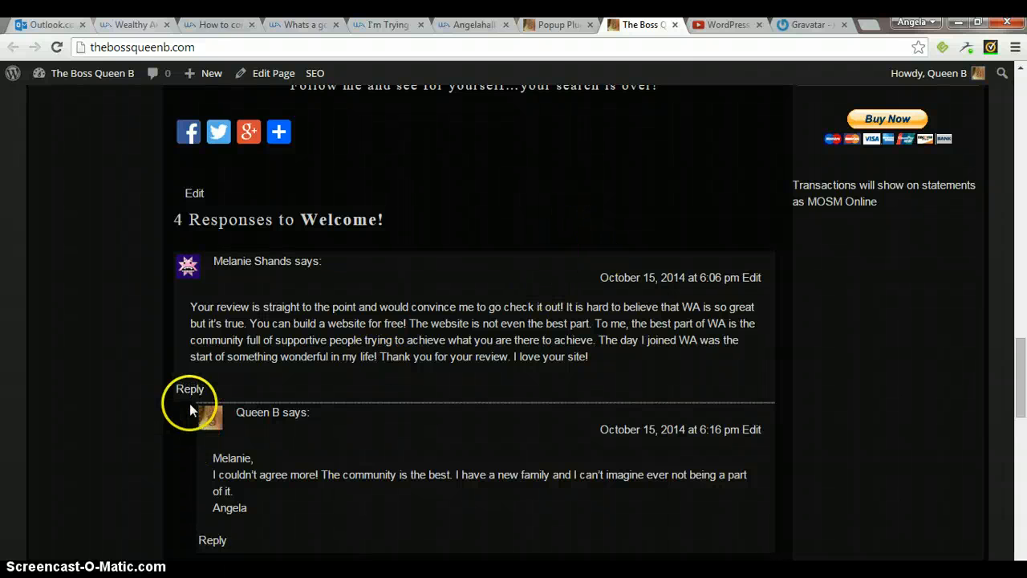
mouse_move(193, 398)
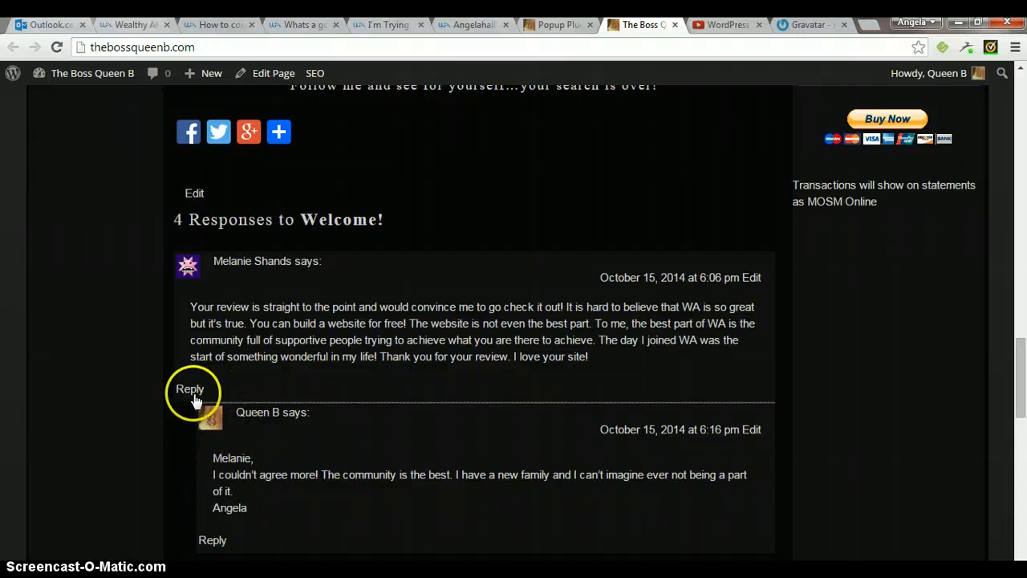
mouse_move(191, 408)
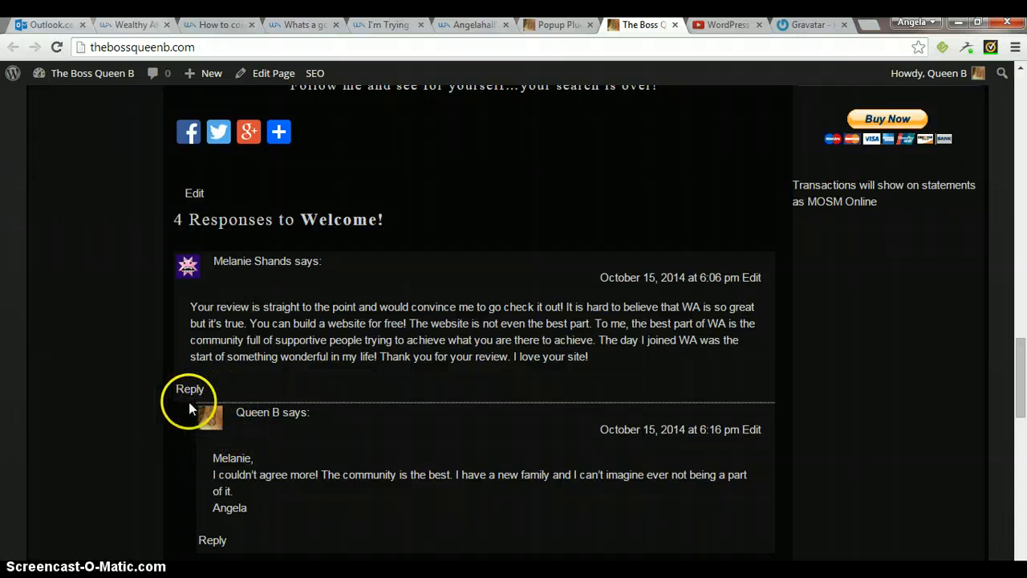
mouse_move(233, 415)
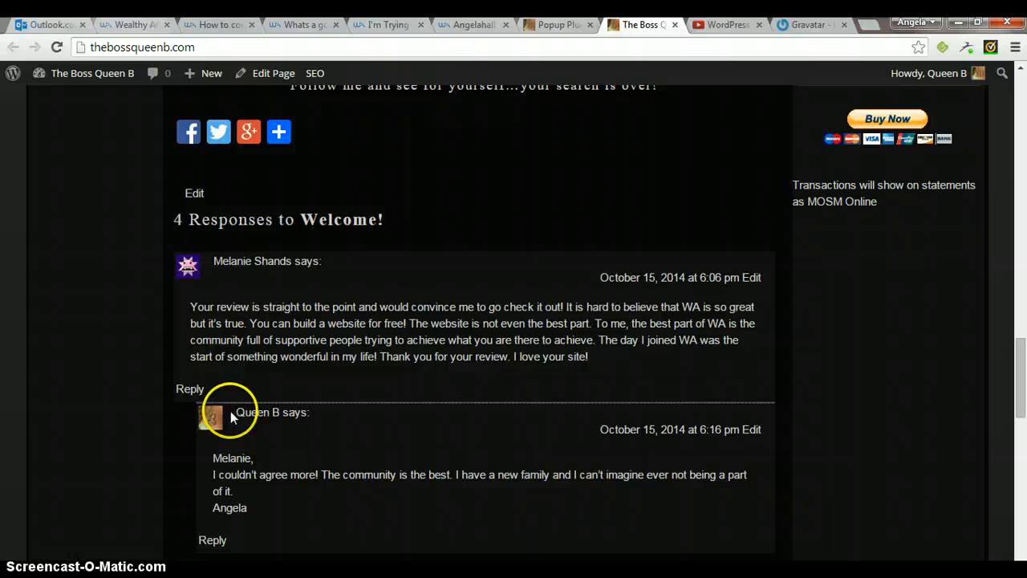
mouse_move(799, 215)
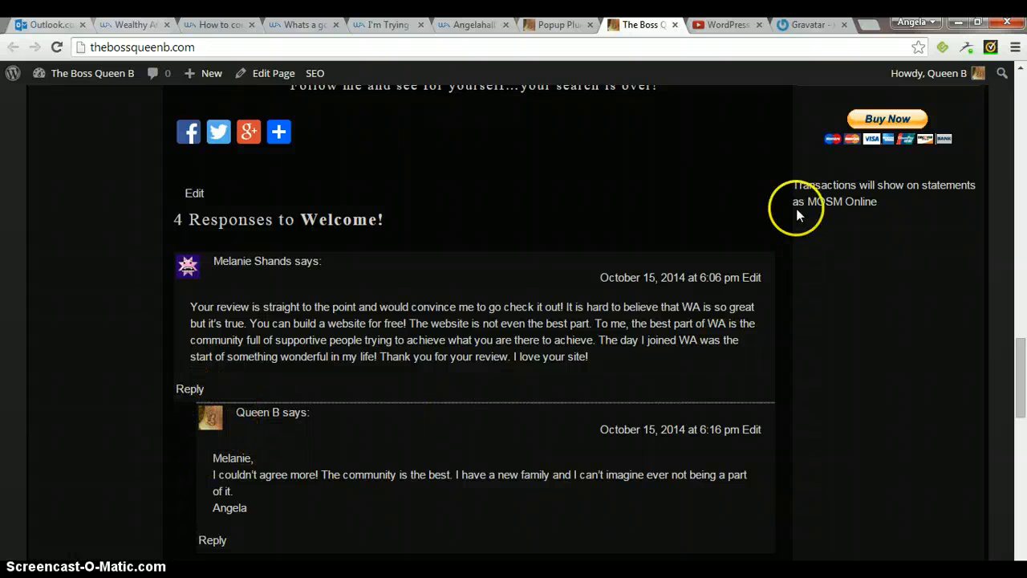
Switch from the WordPress comment thread to the Gravatar site.
left_click(808, 24)
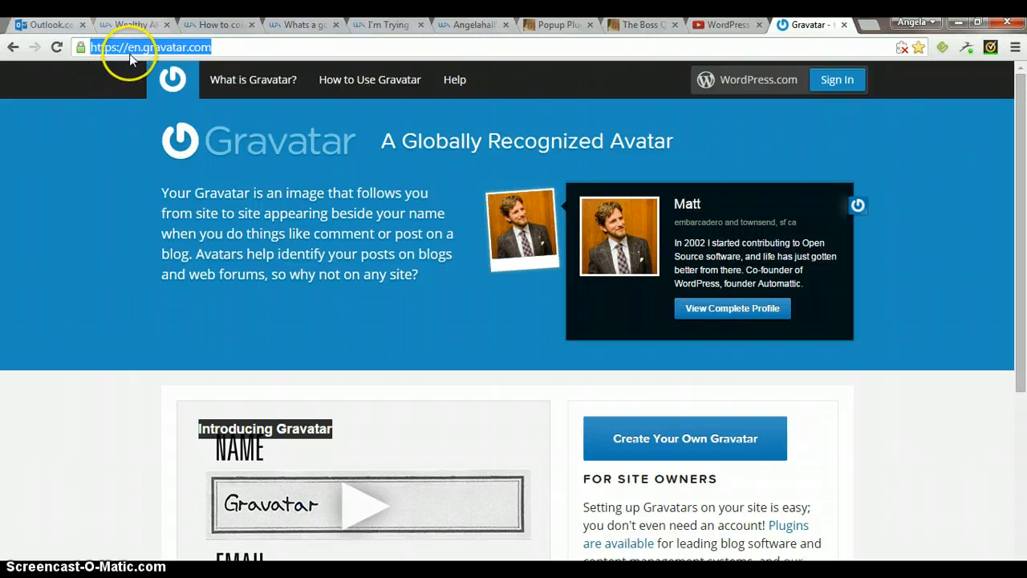
mouse_move(212, 51)
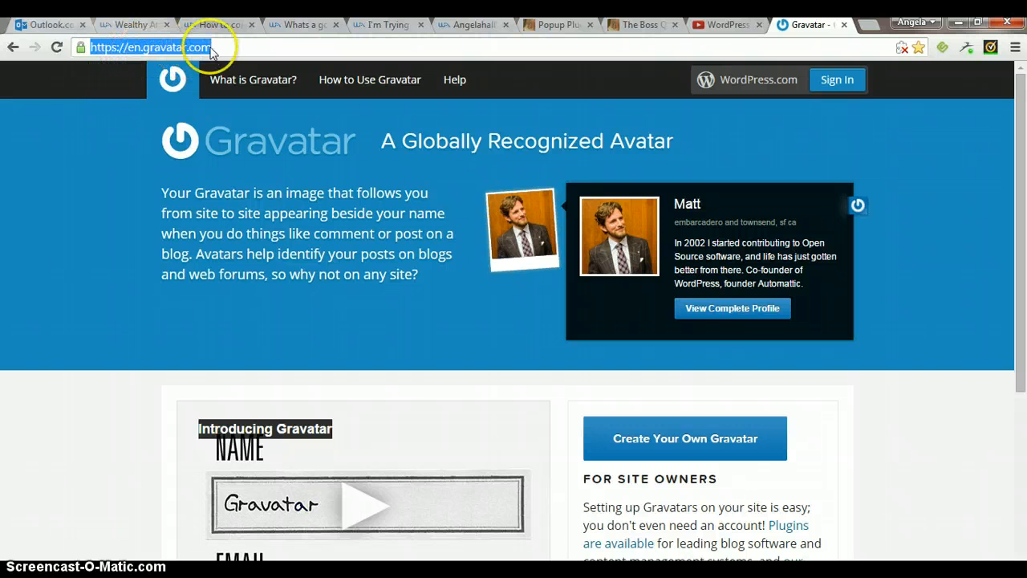
mouse_move(543, 170)
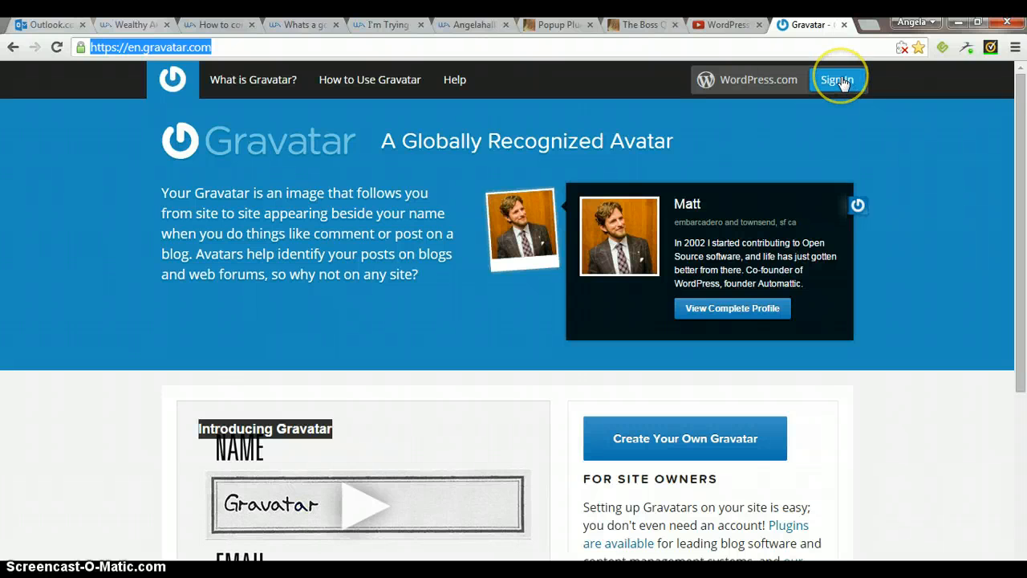
mouse_move(754, 81)
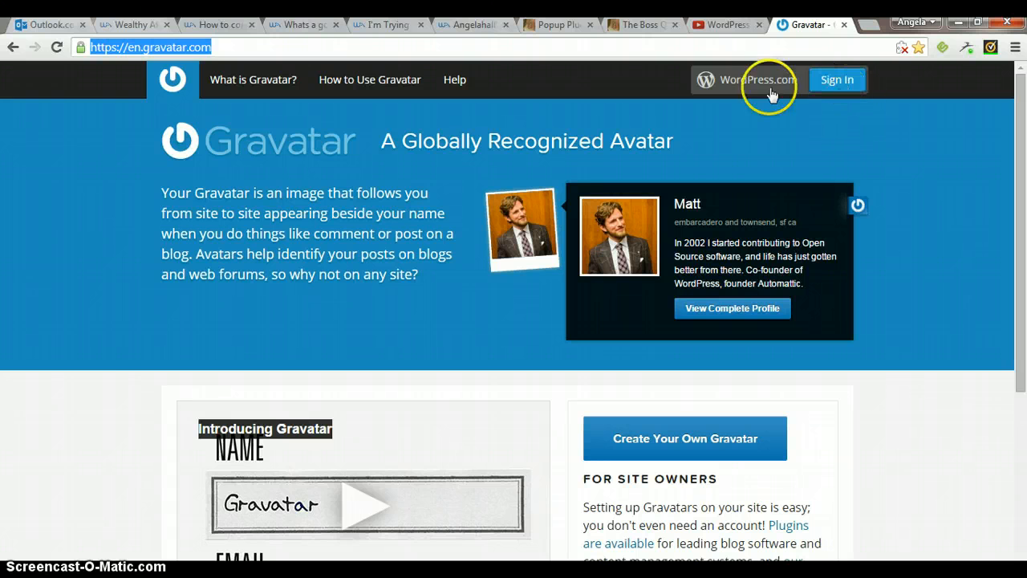
mouse_move(103, 558)
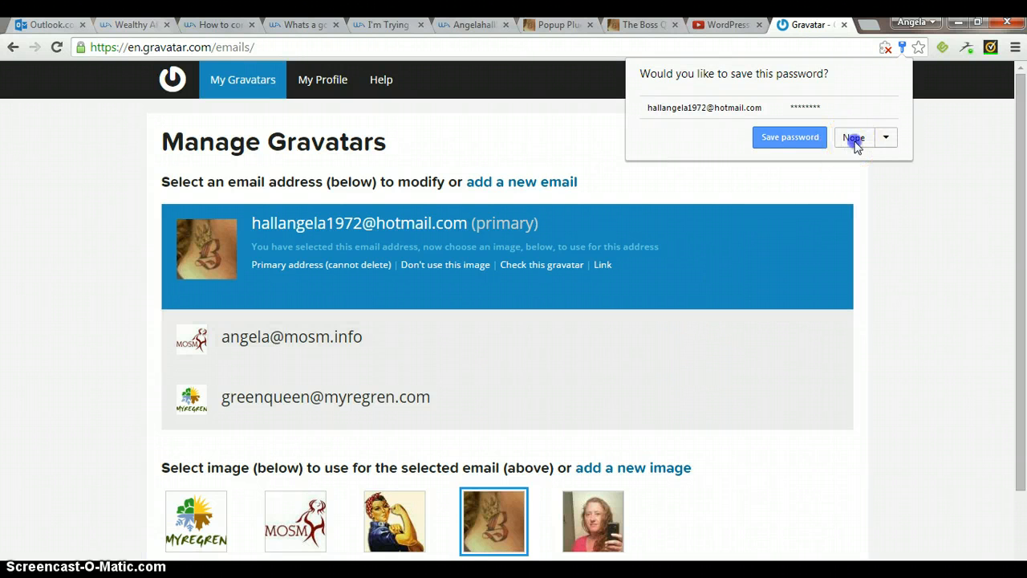
Decline saving the password and review the three emails and images on Manage Gravatars.
left_click(854, 138)
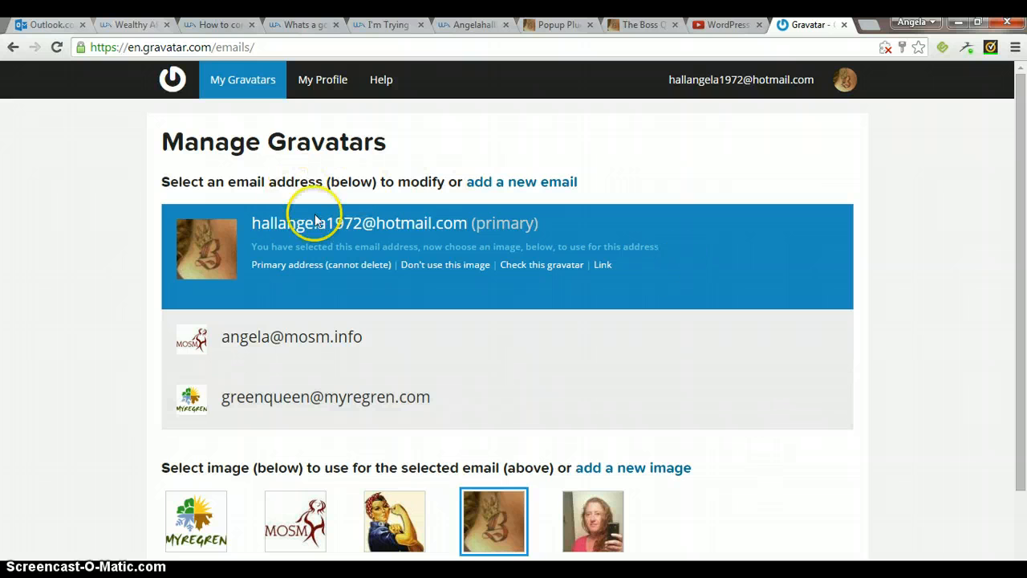
mouse_move(152, 212)
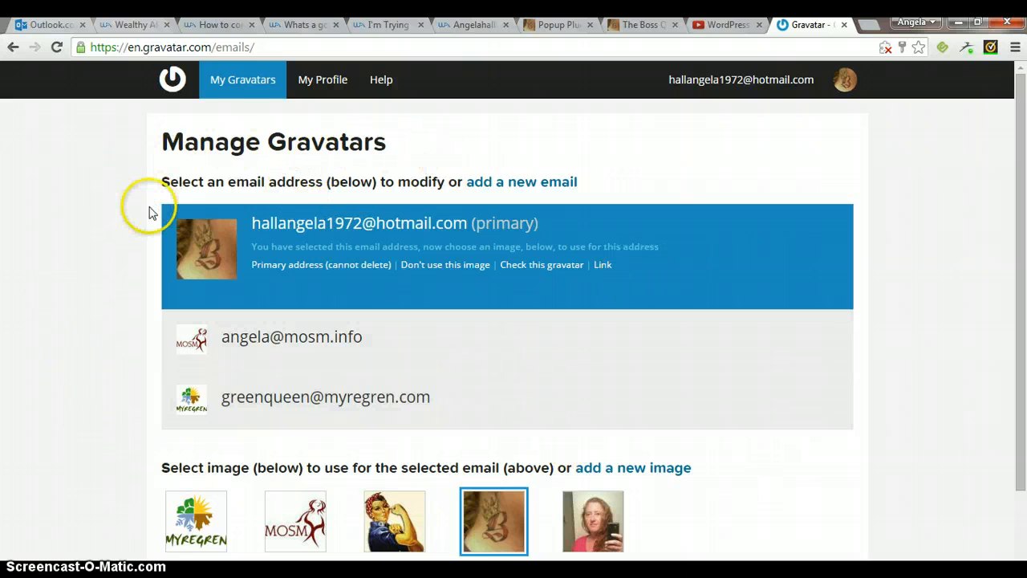
mouse_move(384, 104)
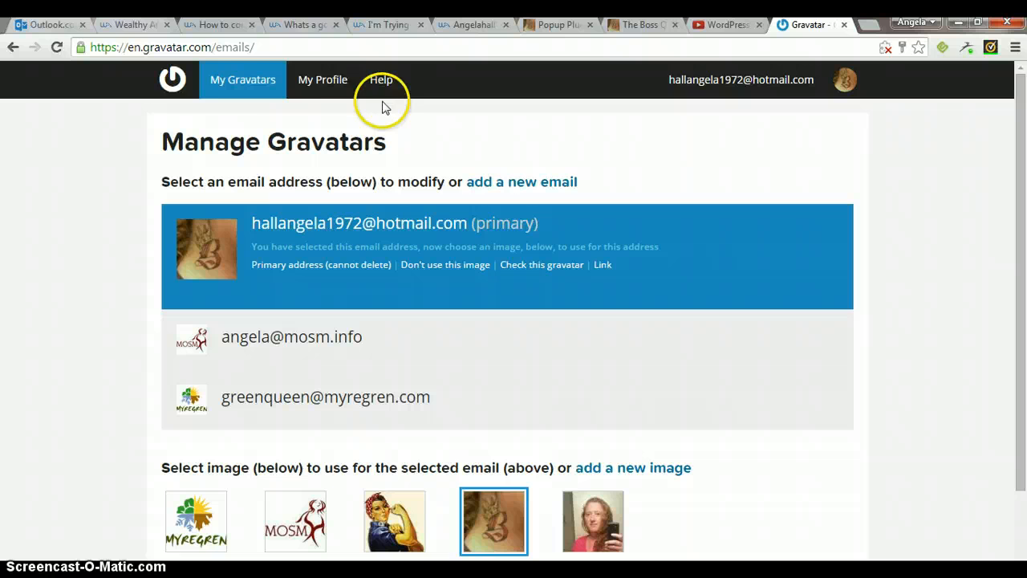
mouse_move(371, 108)
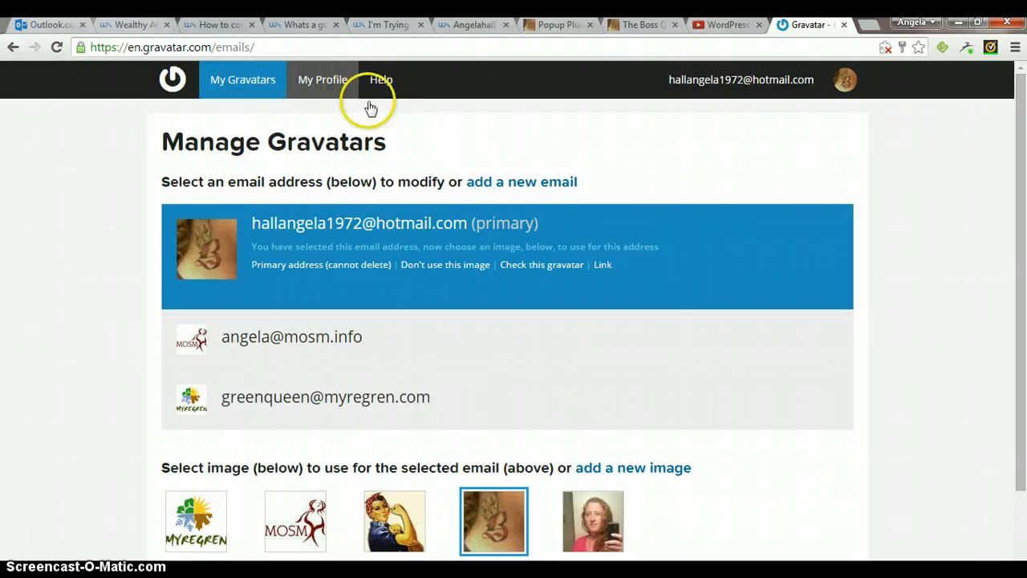
mouse_move(142, 238)
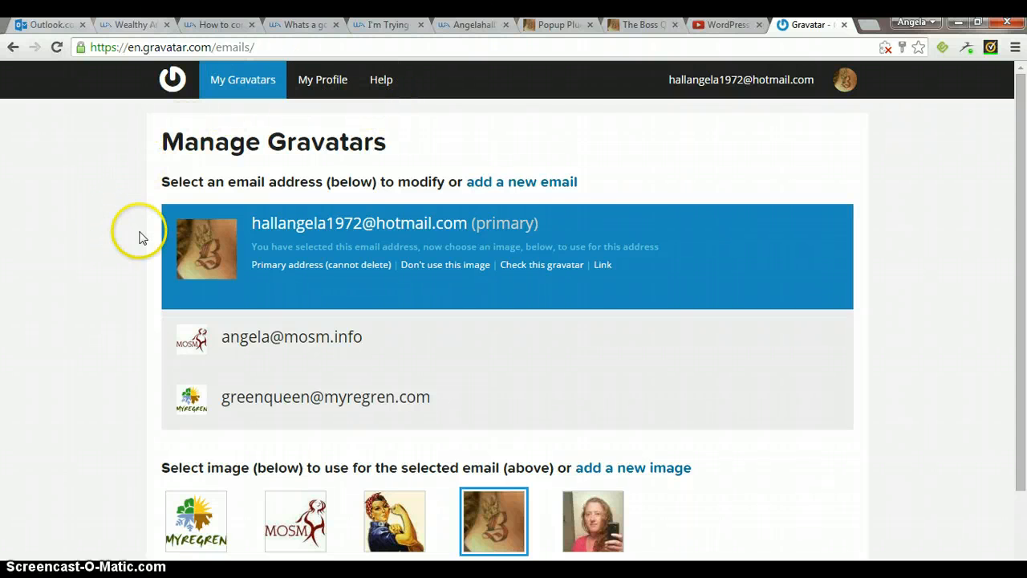
mouse_move(865, 430)
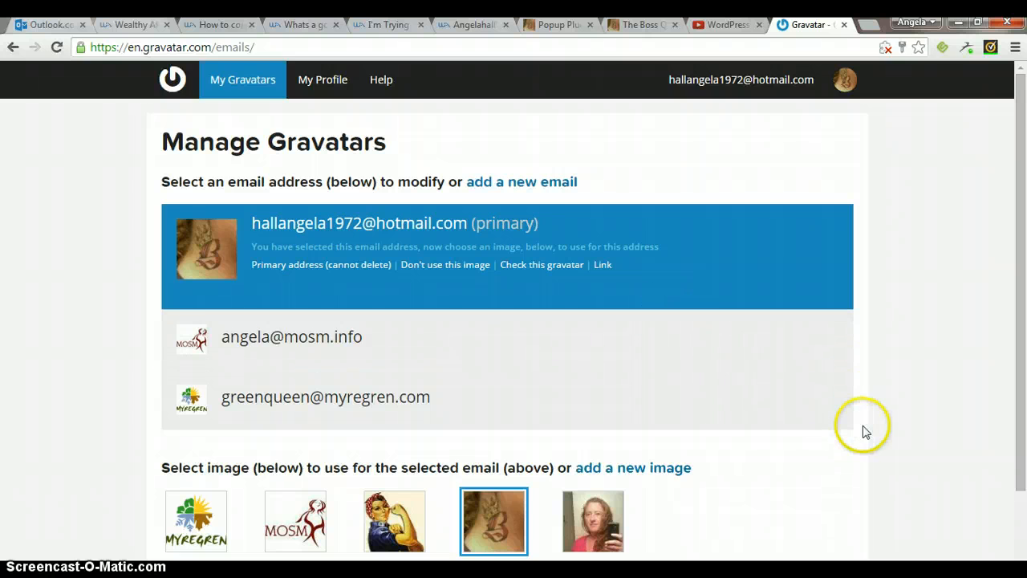
scroll("down", 3)
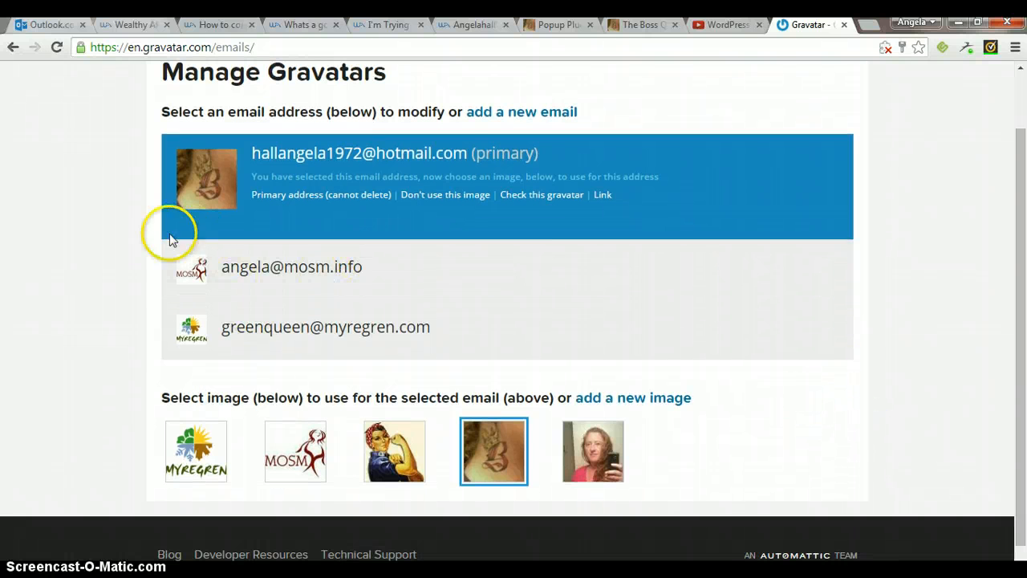
mouse_move(241, 115)
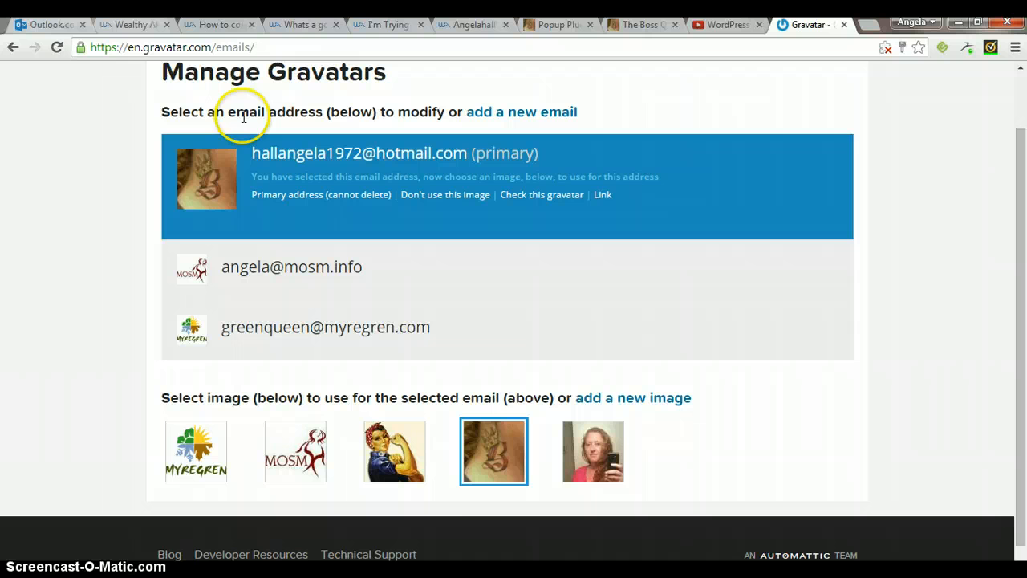
mouse_move(590, 372)
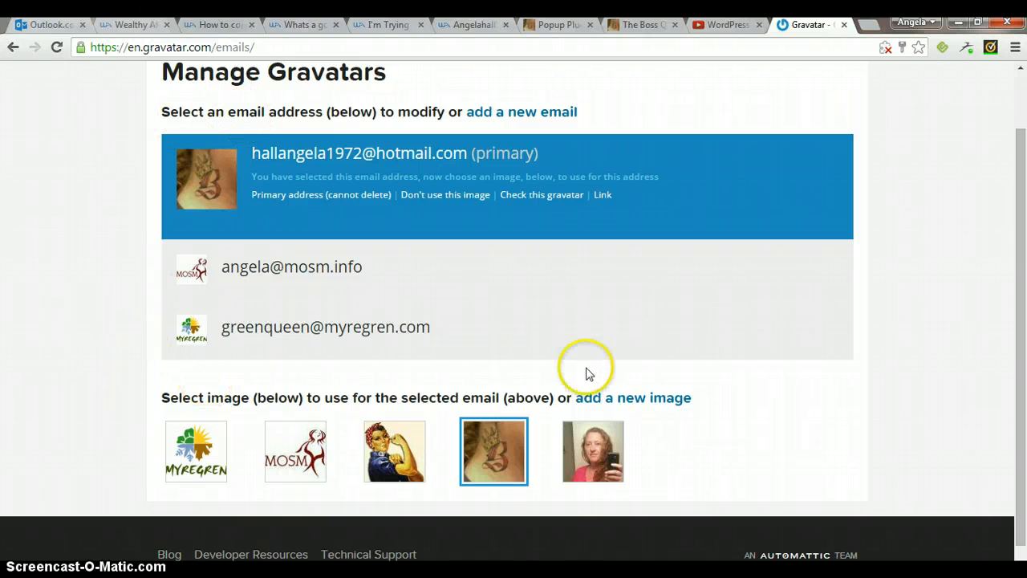
scroll("up", 3)
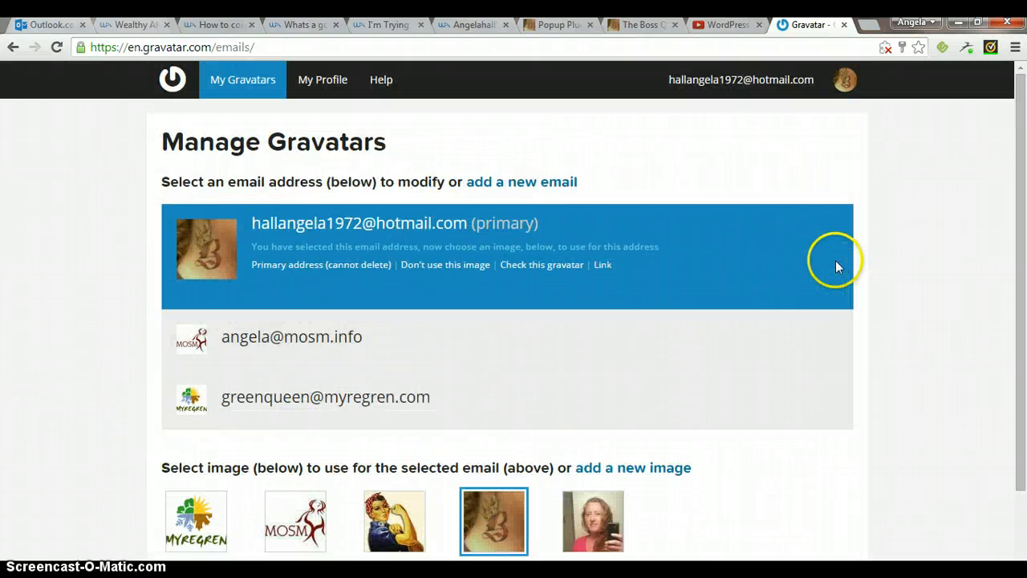
mouse_move(594, 186)
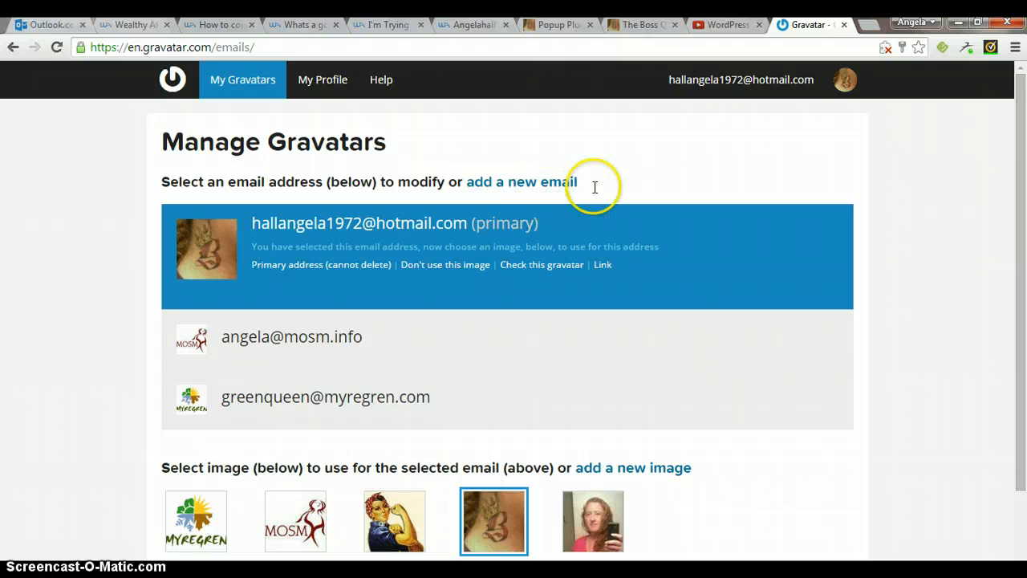
mouse_move(656, 446)
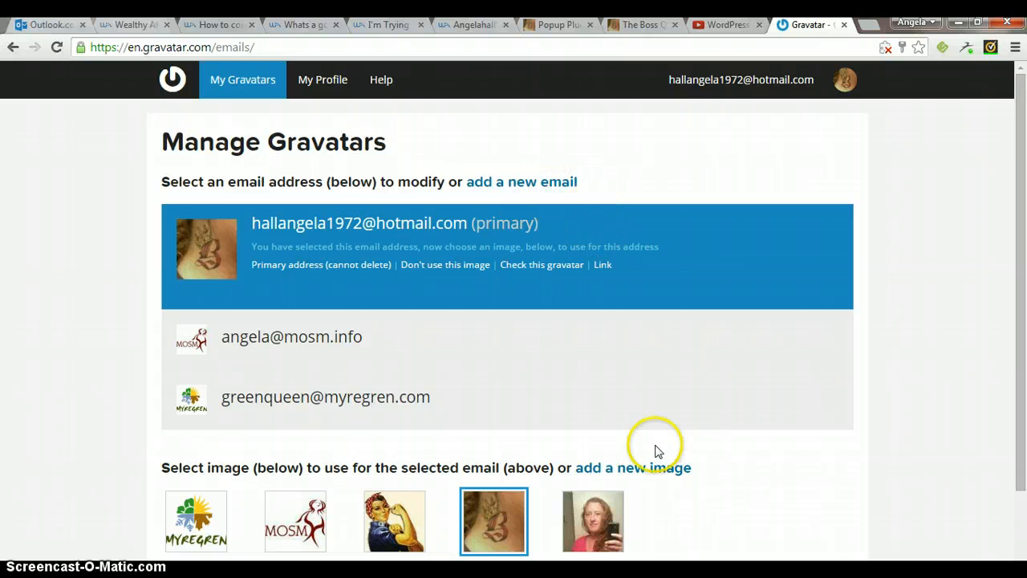
mouse_move(656, 473)
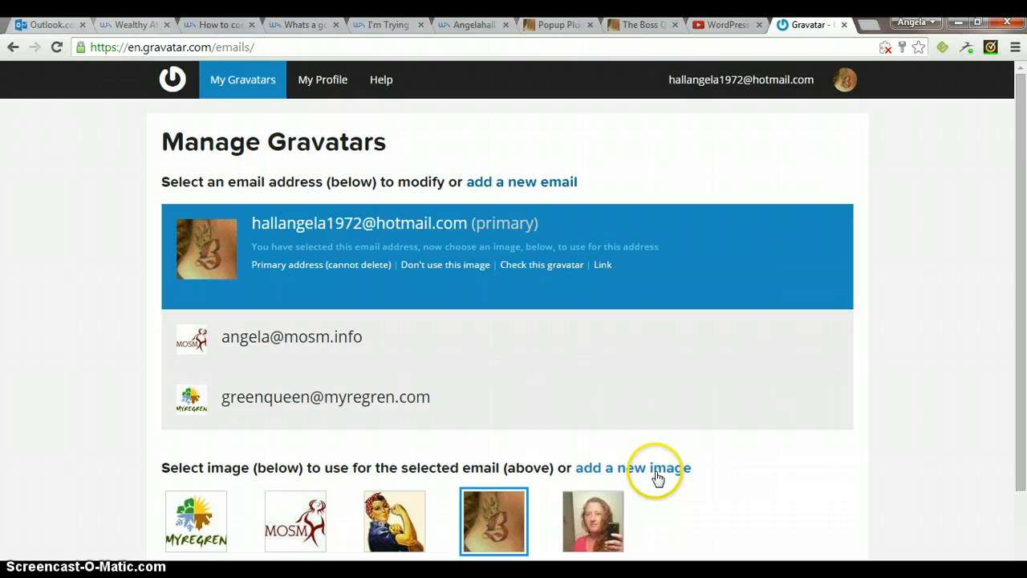
mouse_move(839, 456)
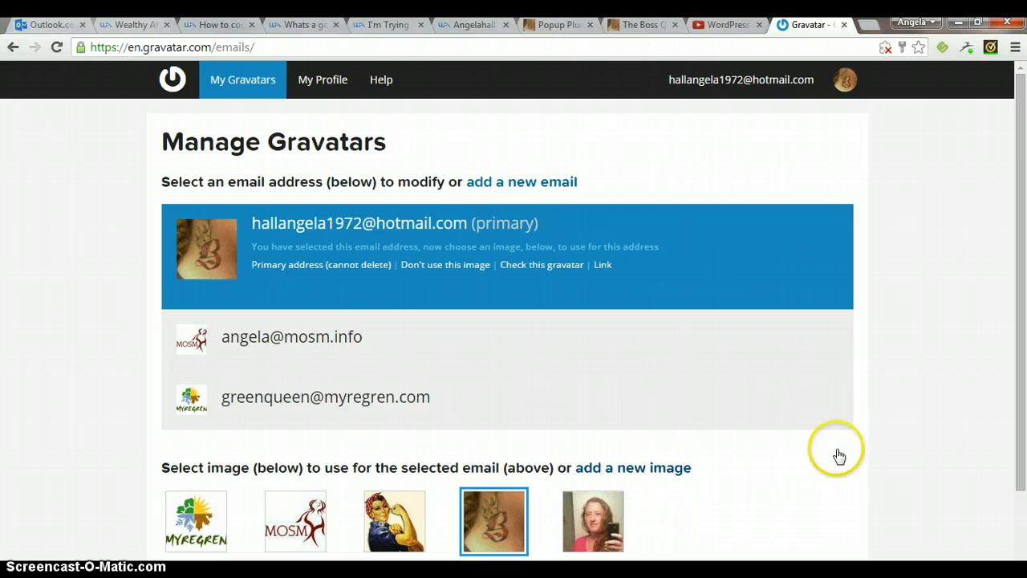
Start adding a new avatar image to the account.
left_click(632, 469)
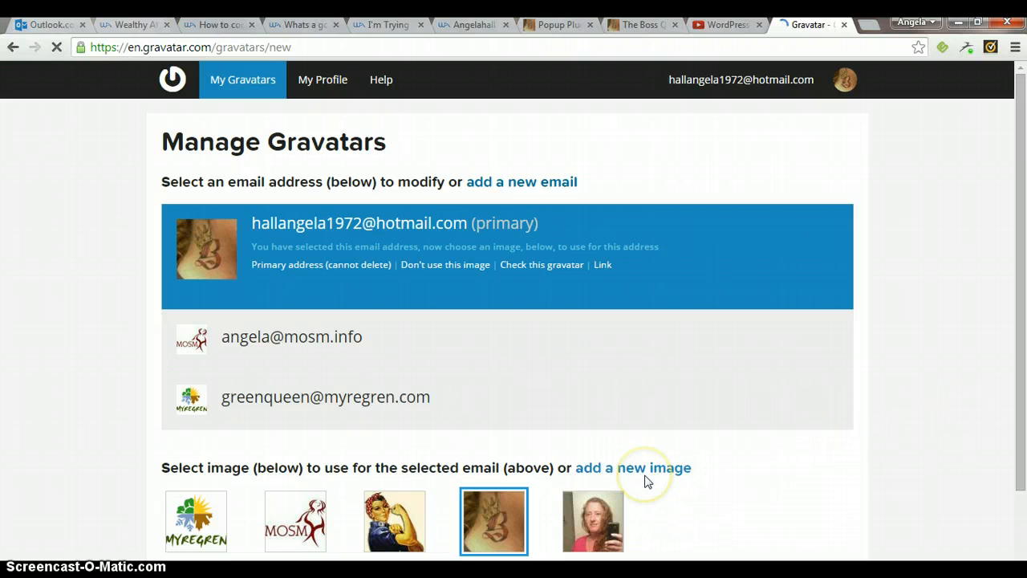
left_click(632, 467)
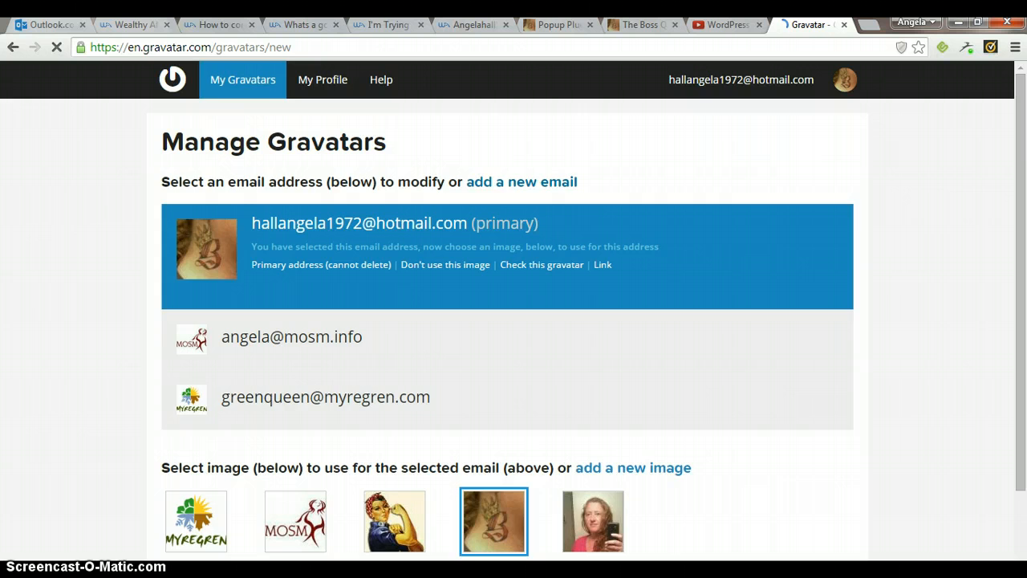
left_click(632, 467)
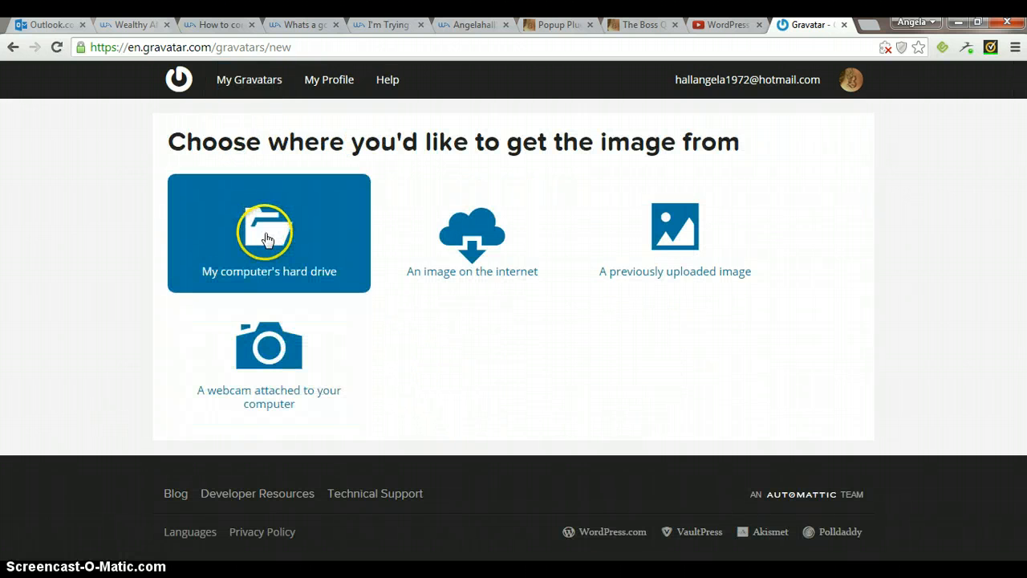
Choose the computer's hard drive as the source of the new image.
left_click(270, 233)
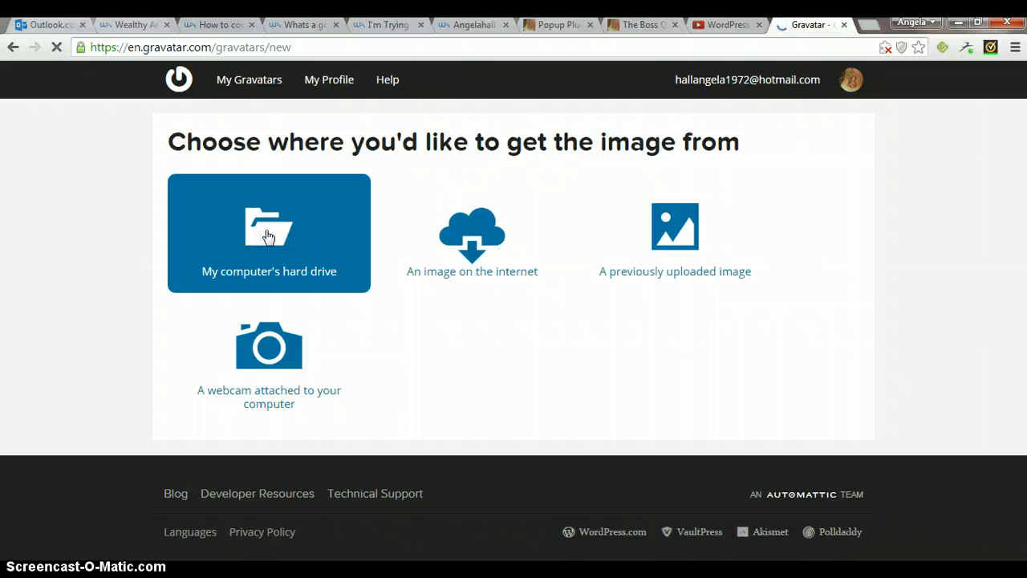
left_click(270, 232)
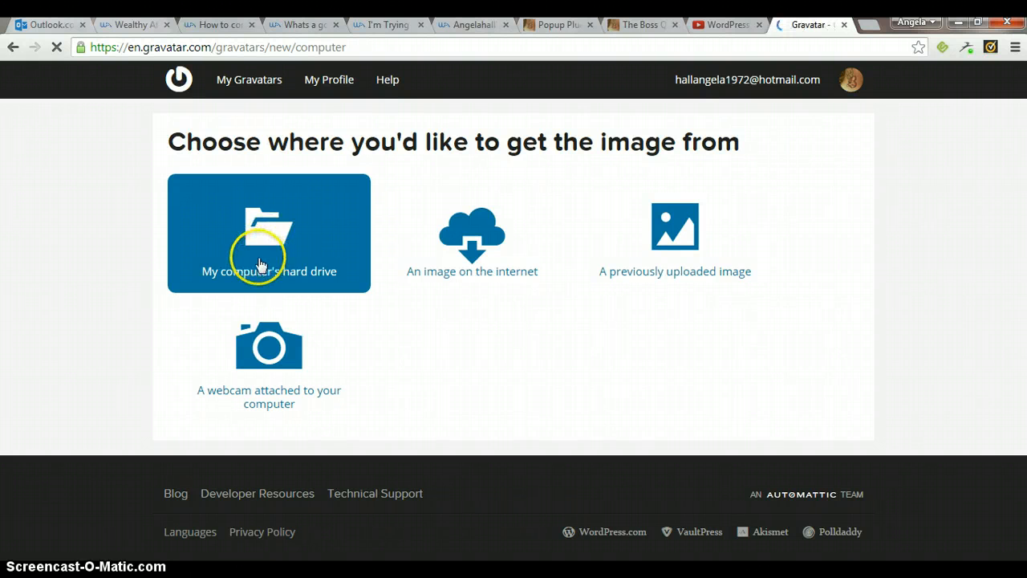
left_click(270, 233)
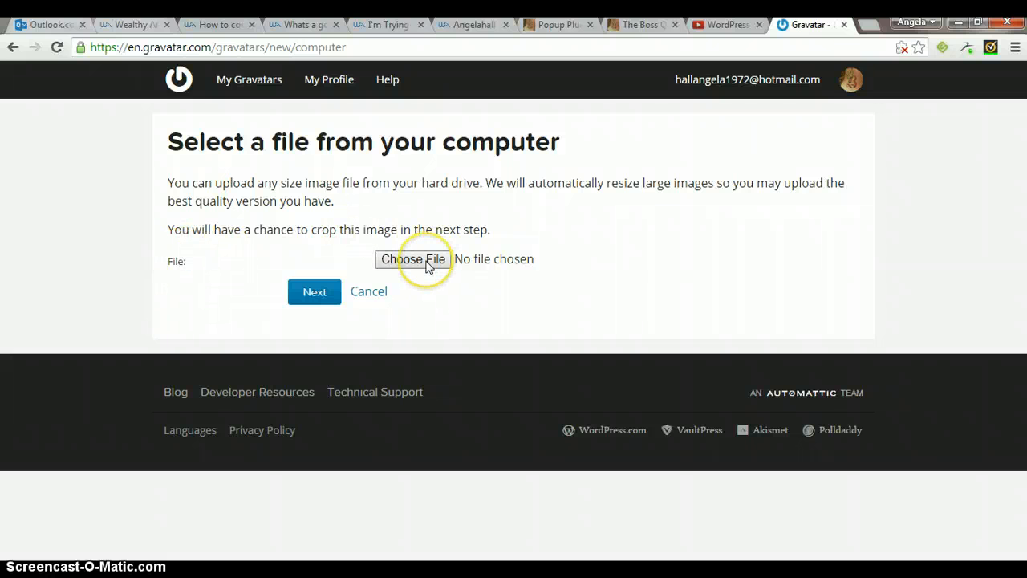
mouse_move(414, 258)
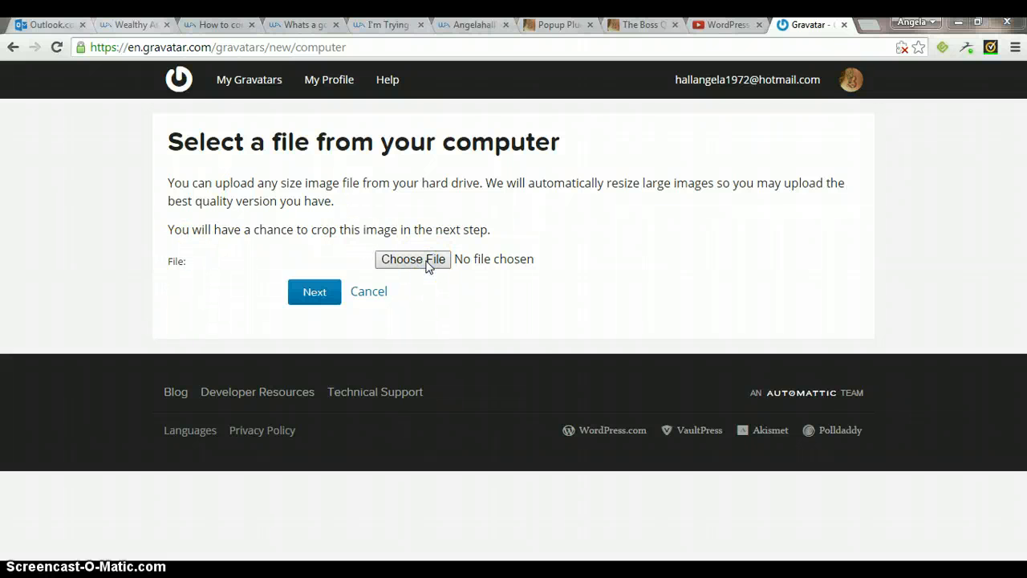
Pick angel.jpg from the computer as the file to upload.
left_click(413, 259)
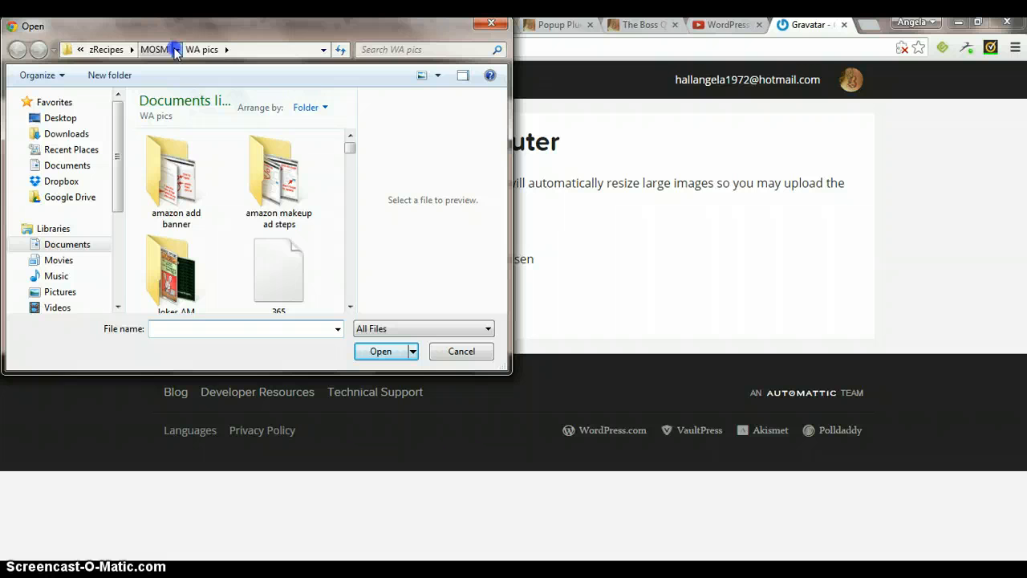
left_click(176, 49)
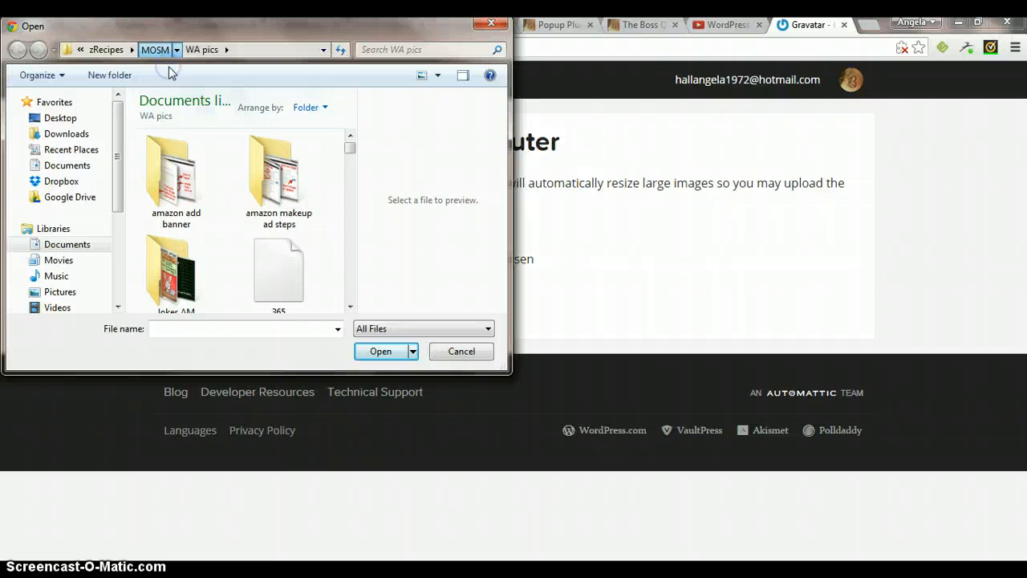
mouse_move(227, 207)
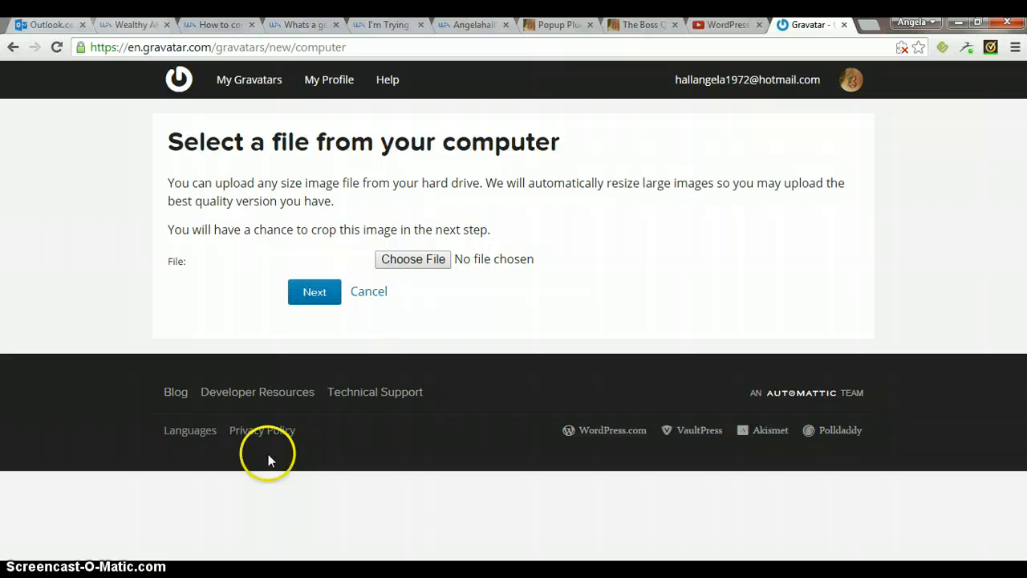
left_click(412, 258)
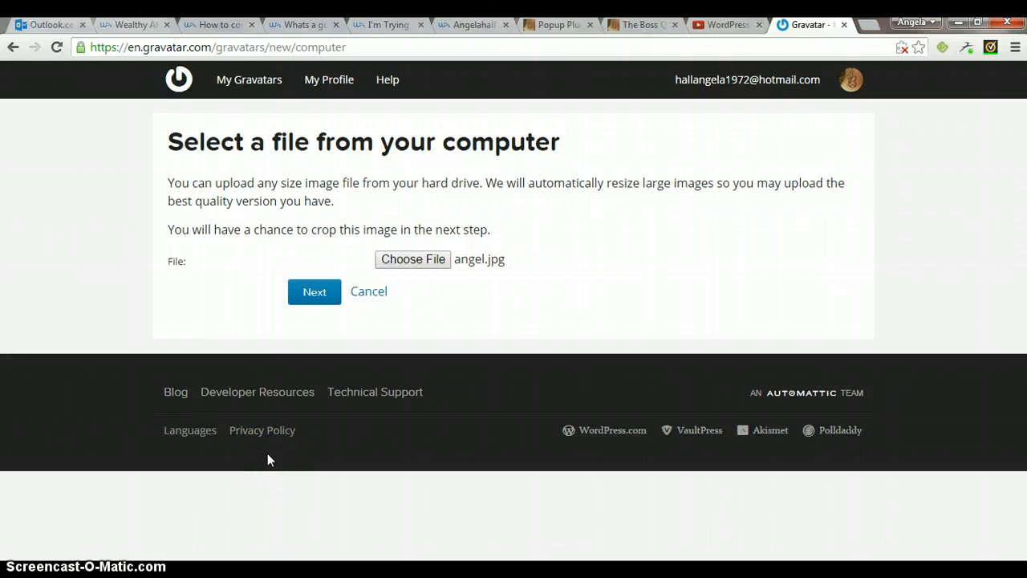
left_click(314, 290)
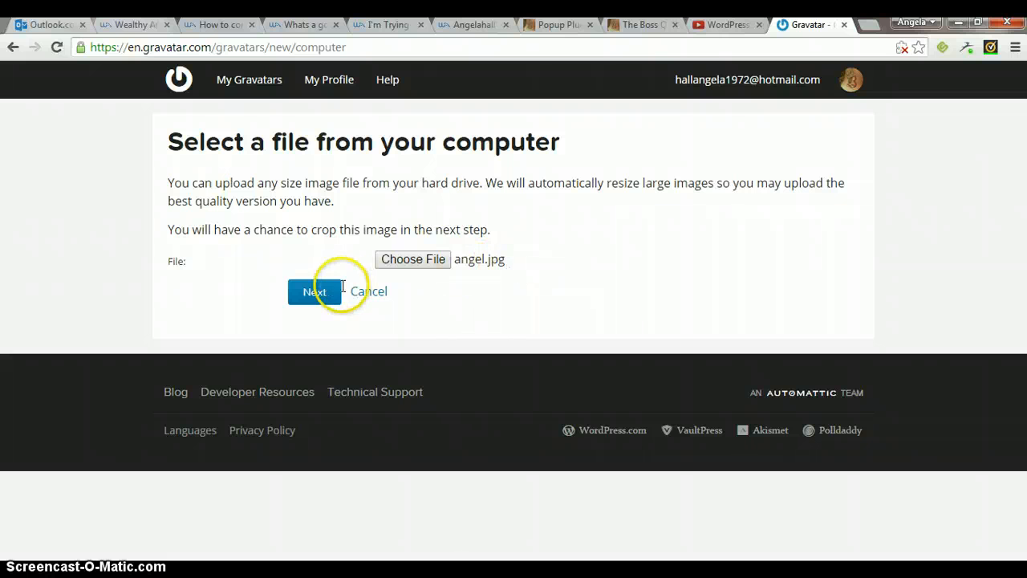
Upload angel.jpg and continue to the cropping step.
left_click(314, 292)
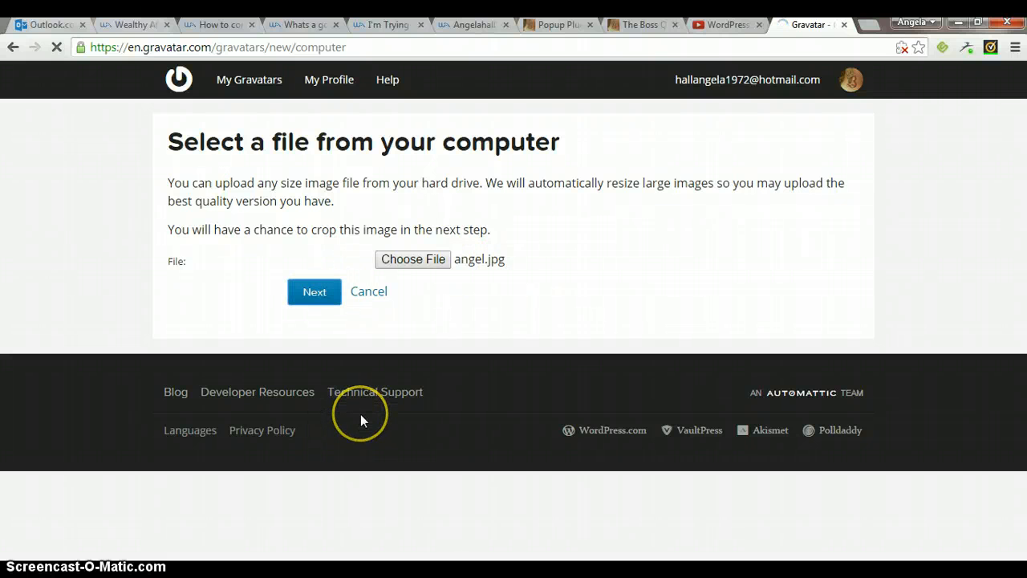
left_click(315, 292)
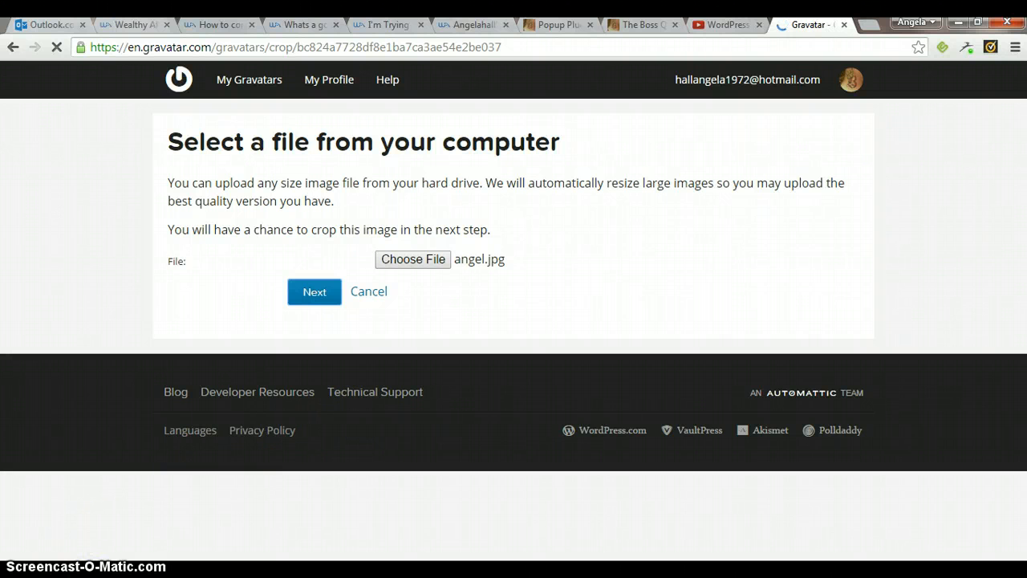
left_click(314, 291)
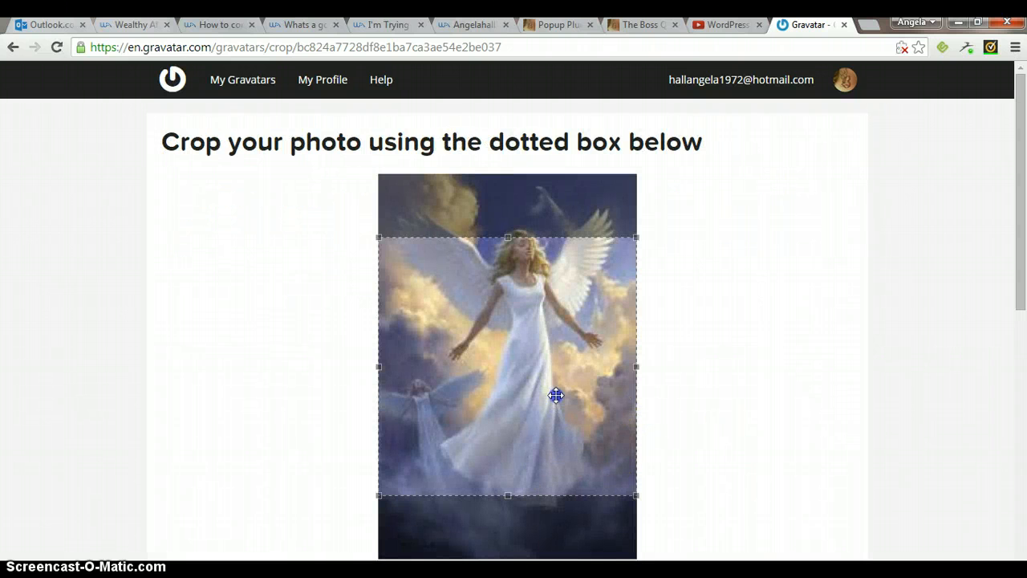
mouse_move(507, 493)
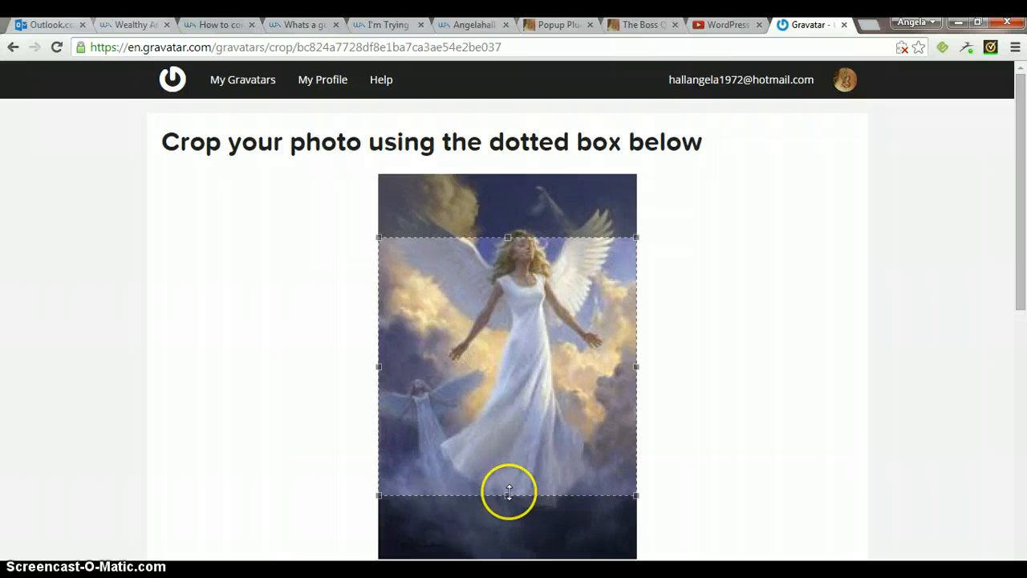
Frame the angel and wings with the crop box and crop the picture.
left_click_drag(507, 495, 507, 431)
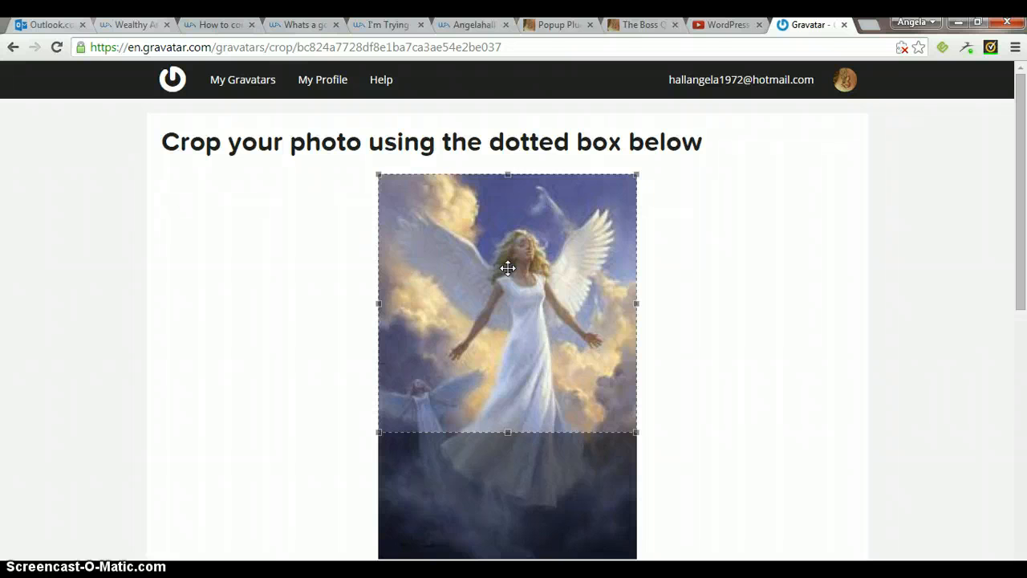
left_click_drag(507, 267, 526, 304)
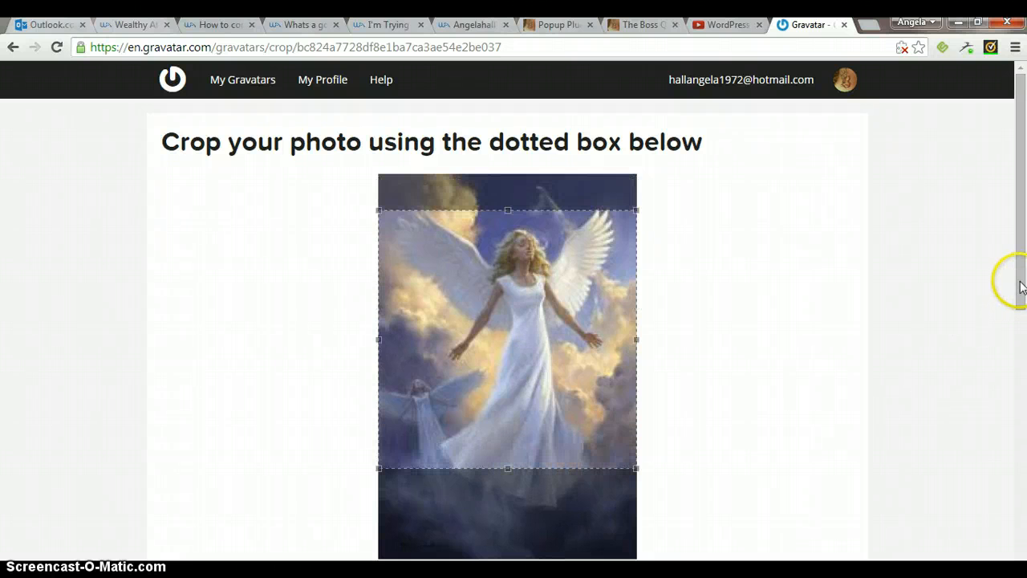
scroll("down", 3)
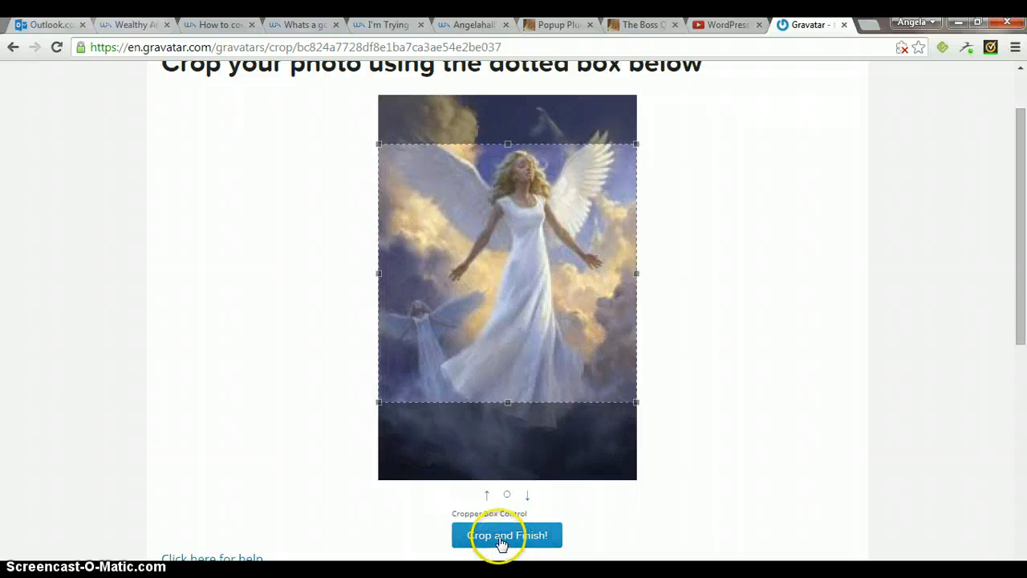
left_click(507, 534)
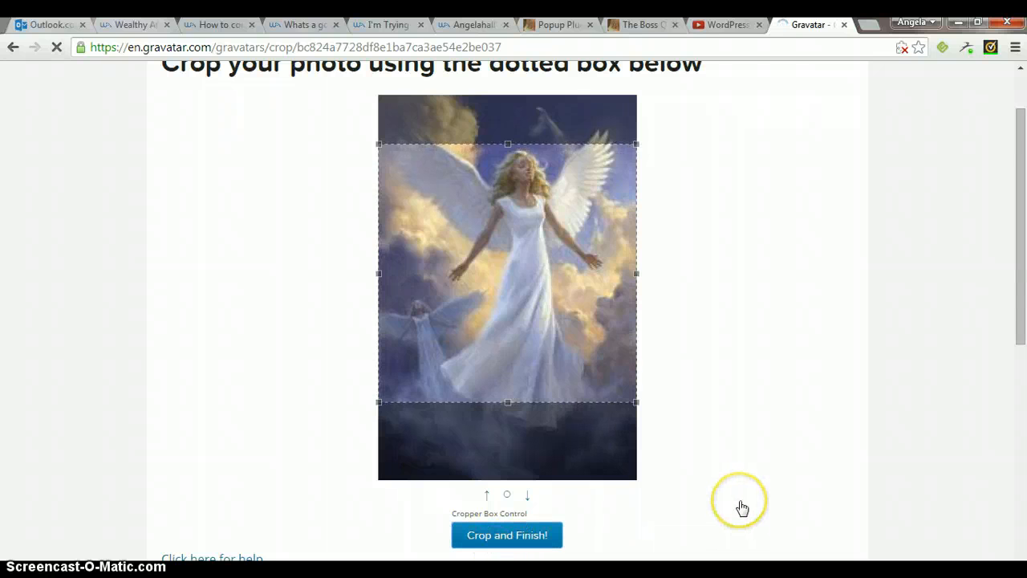
left_click(507, 534)
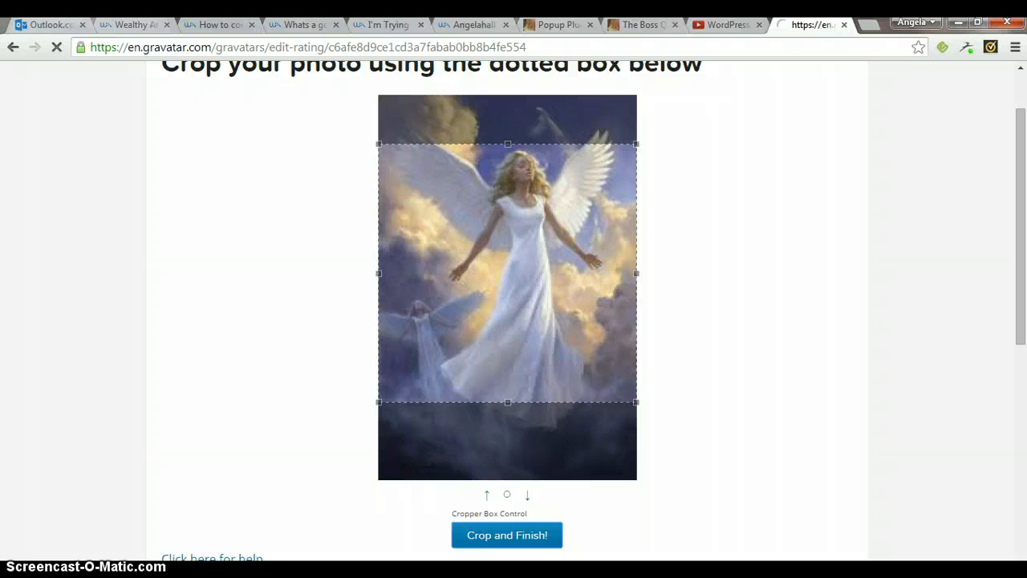
Rate the new angel avatar G, suitable for all audiences.
left_click(507, 535)
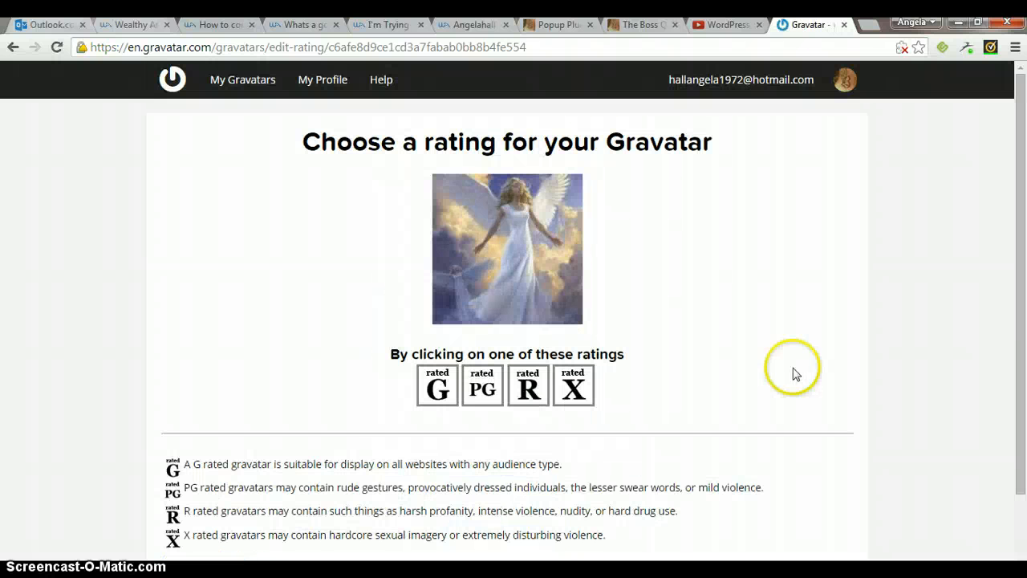
mouse_move(324, 242)
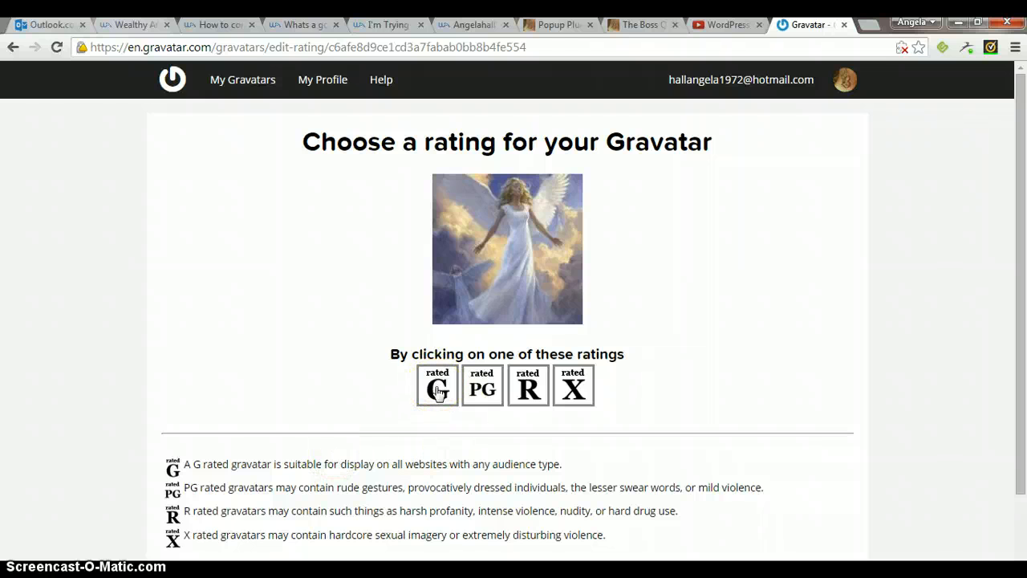
left_click(437, 385)
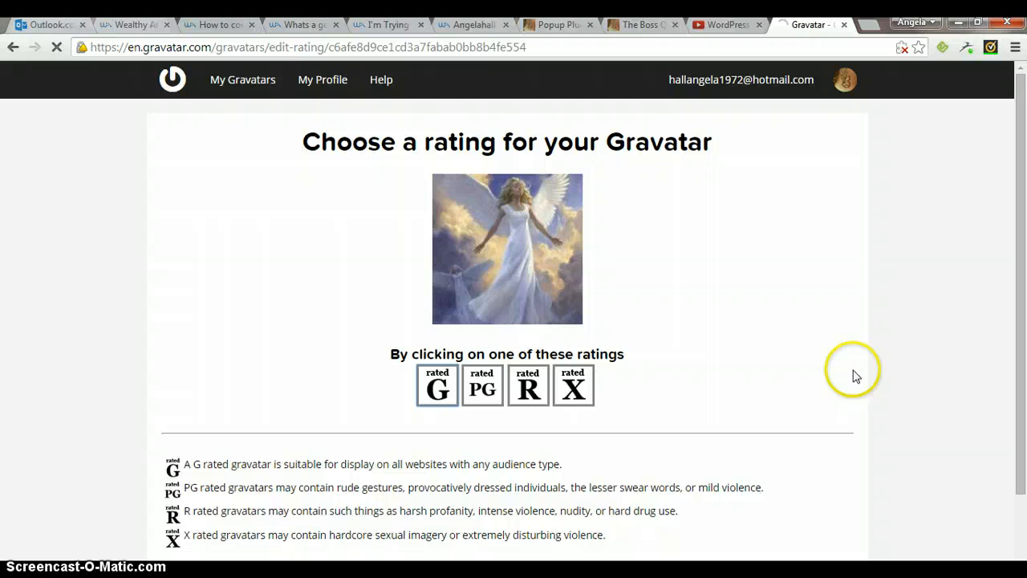
left_click(437, 385)
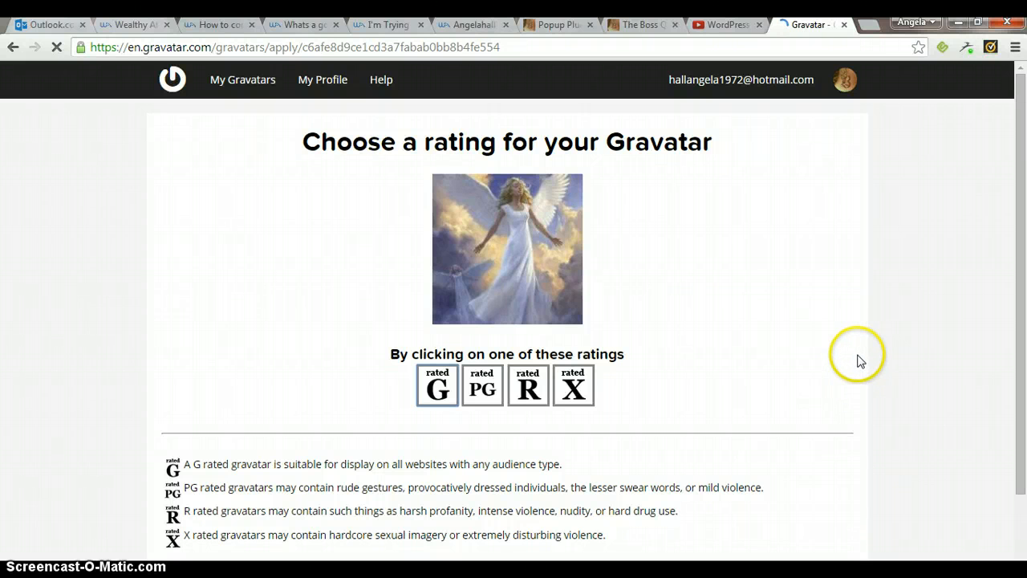
left_click(436, 385)
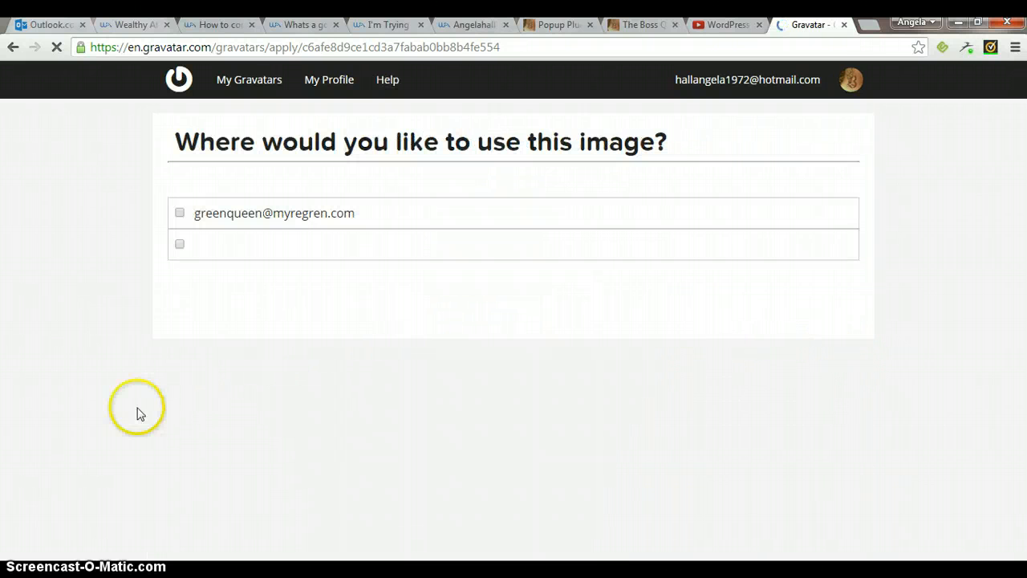
mouse_move(202, 154)
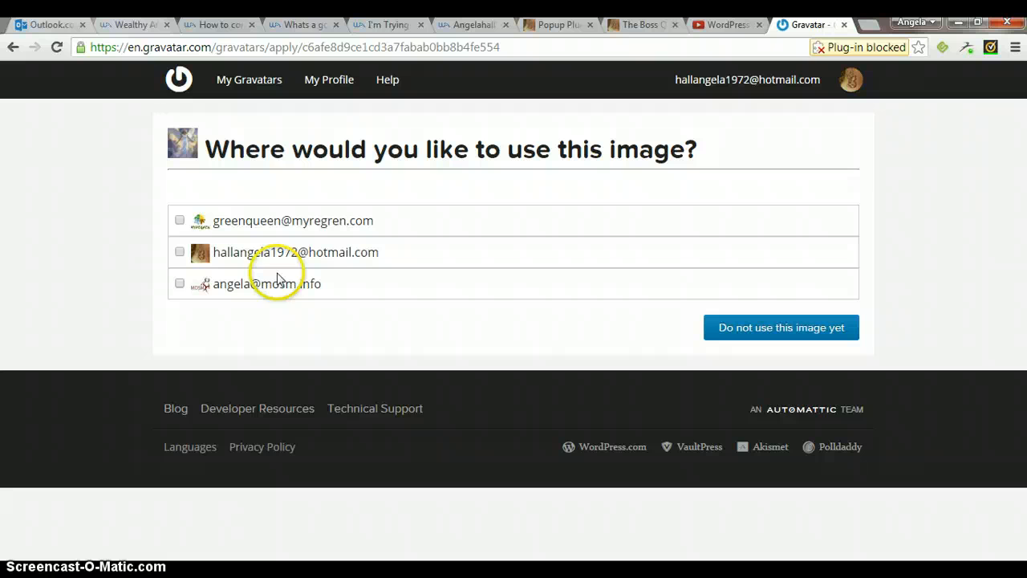
mouse_move(402, 228)
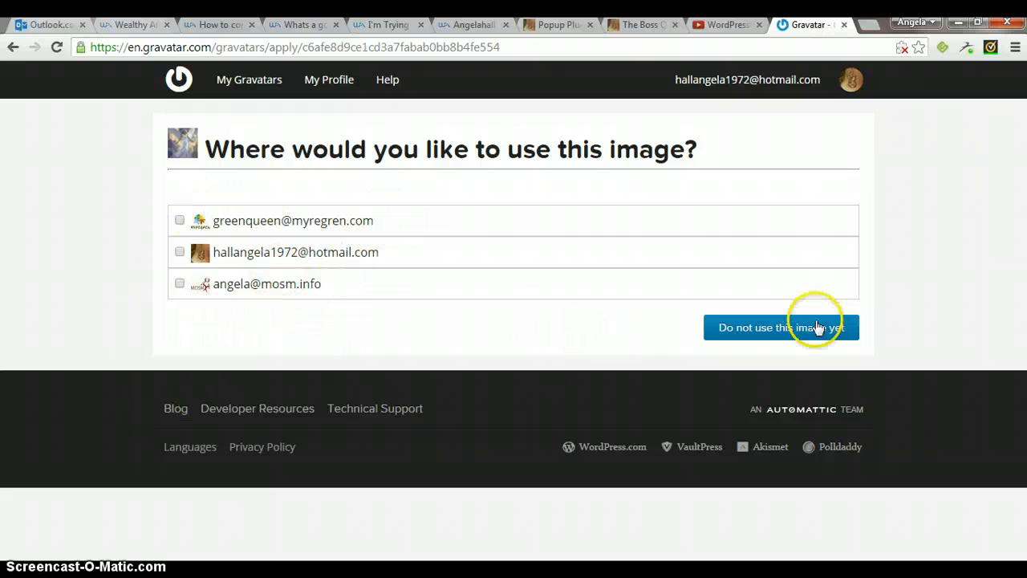
mouse_move(423, 409)
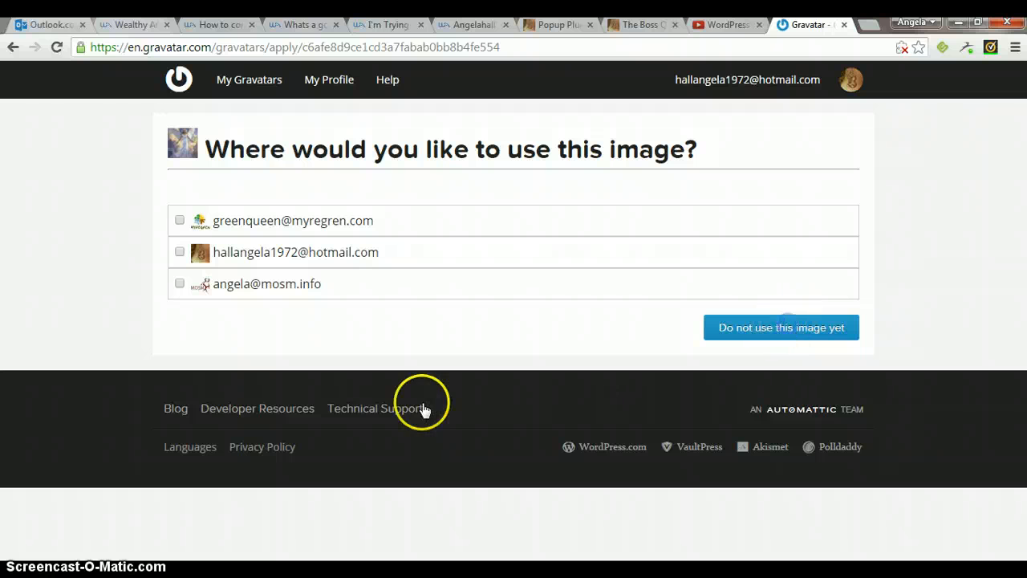
Use the new angel image for the chosen email address.
left_click(779, 327)
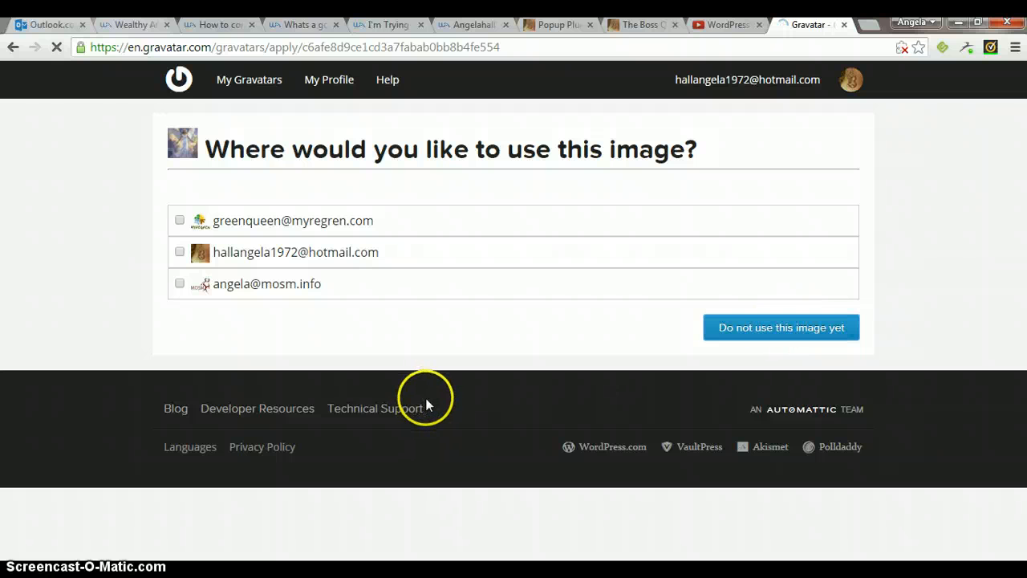
left_click(779, 327)
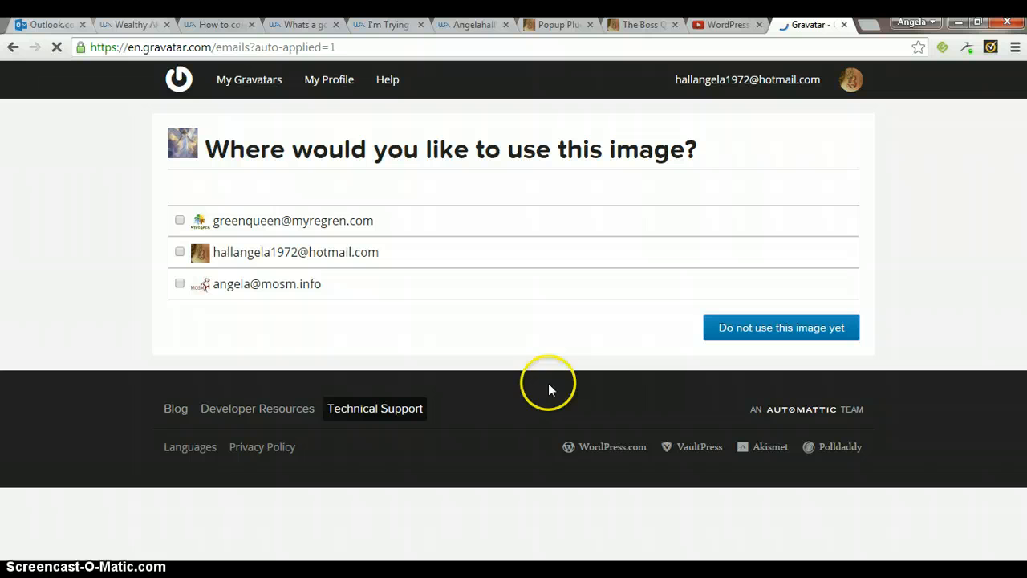
mouse_move(104, 494)
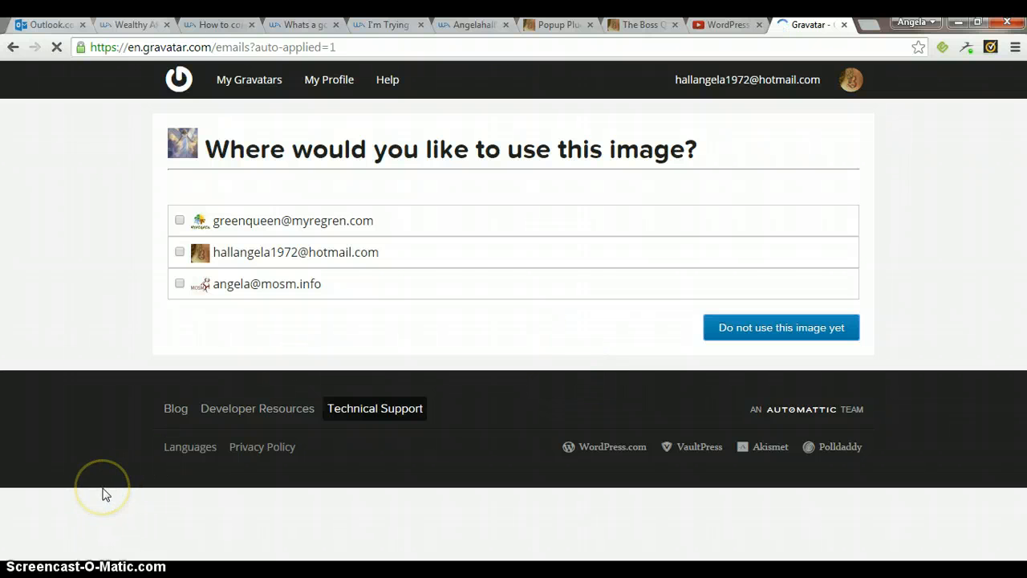
mouse_move(96, 305)
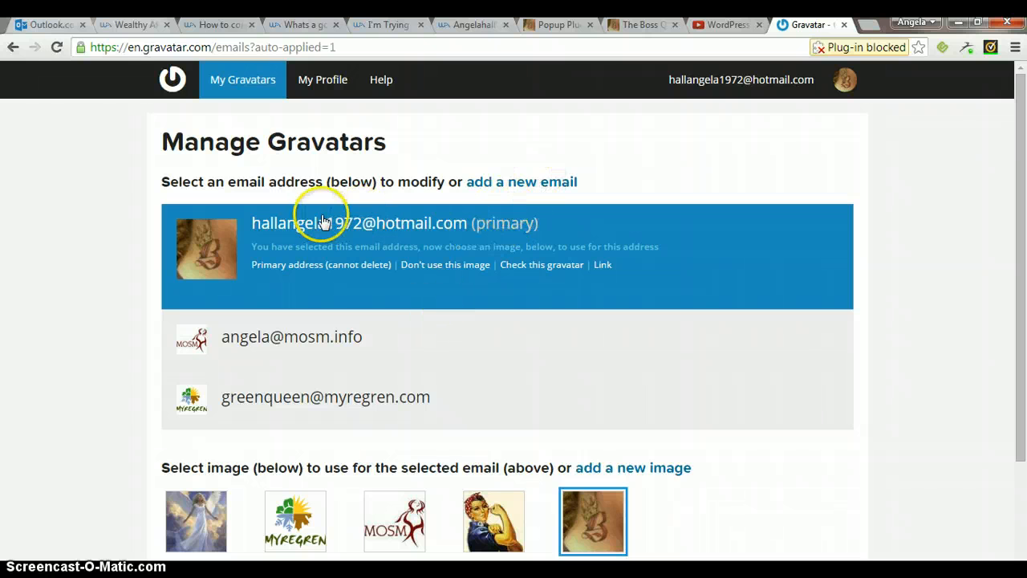
mouse_move(449, 241)
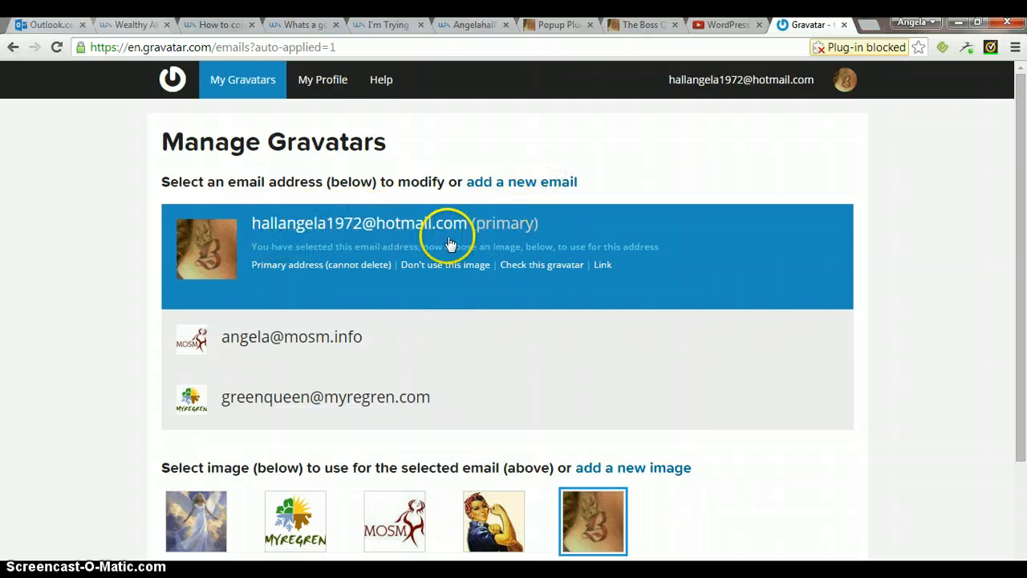
mouse_move(275, 366)
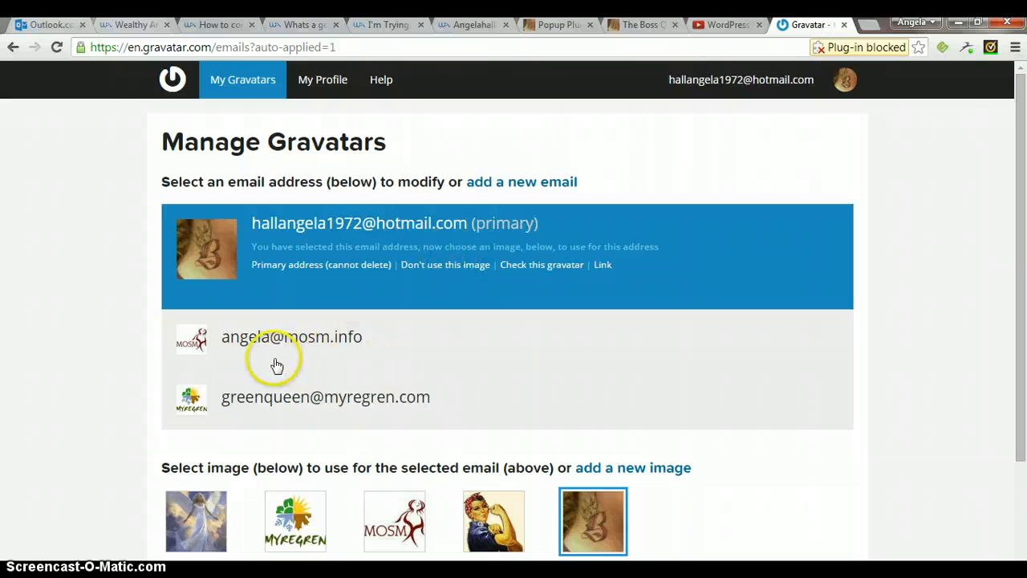
mouse_move(211, 333)
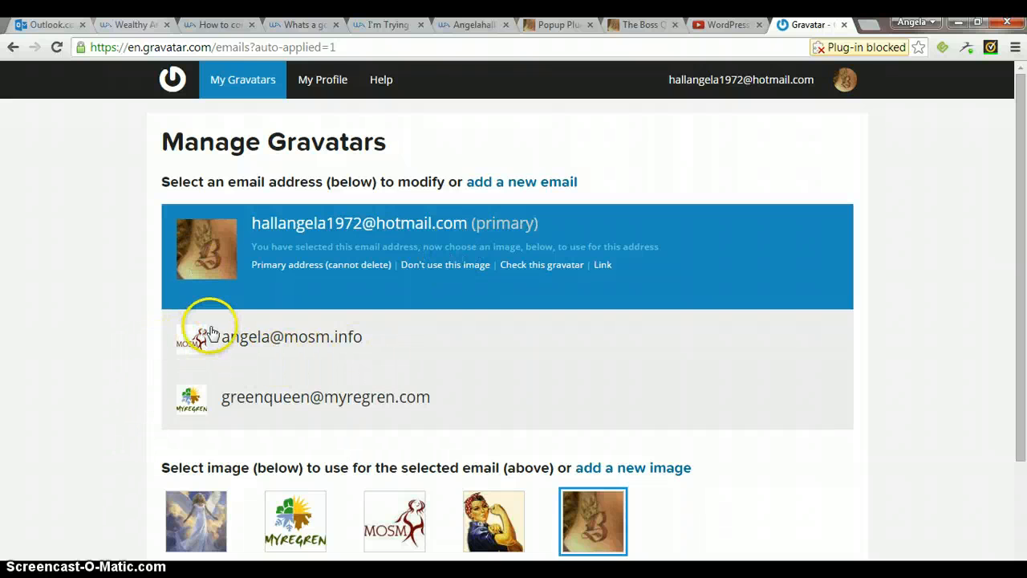
mouse_move(478, 385)
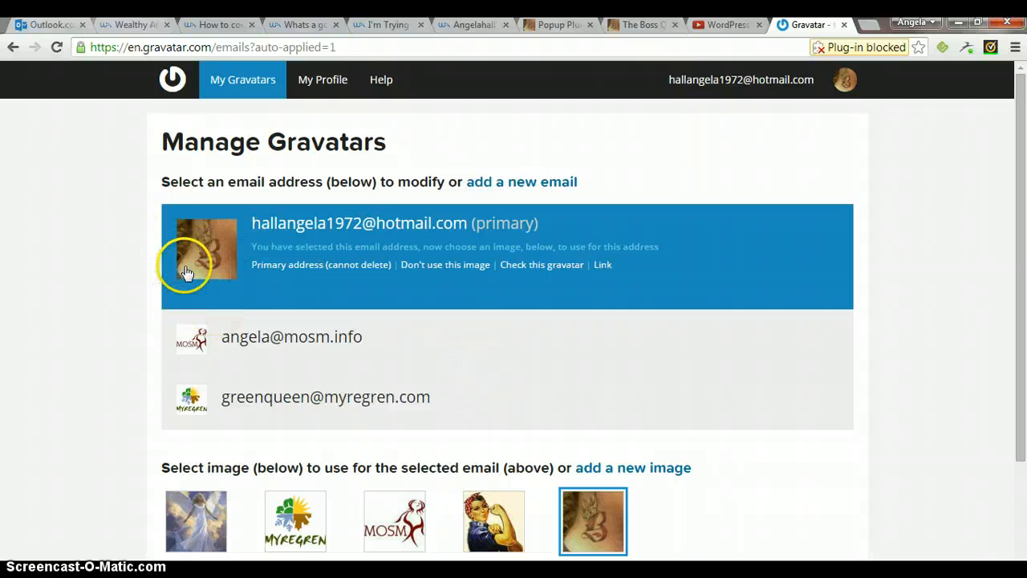
mouse_move(231, 409)
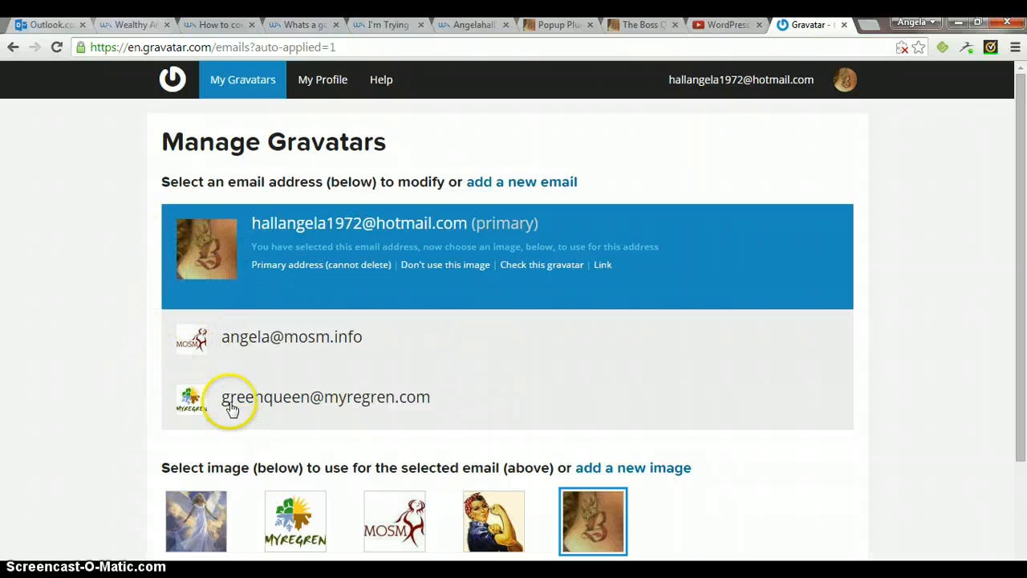
mouse_move(244, 441)
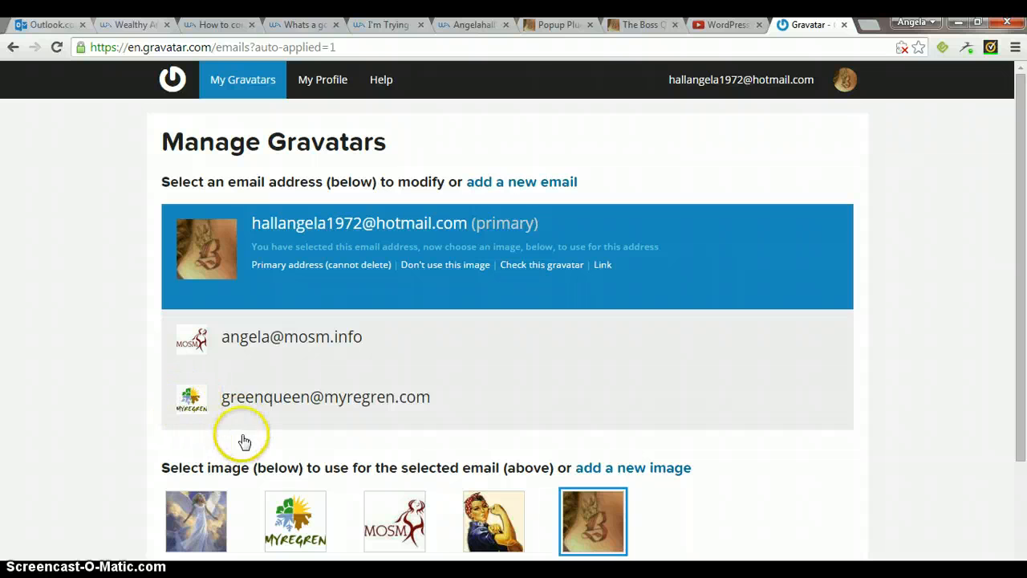
mouse_move(478, 388)
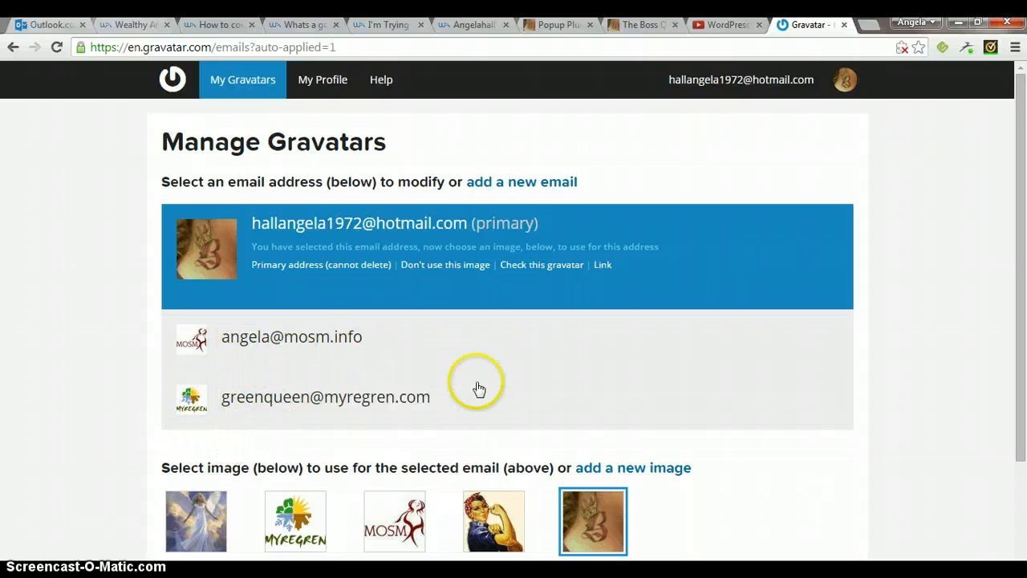
mouse_move(517, 210)
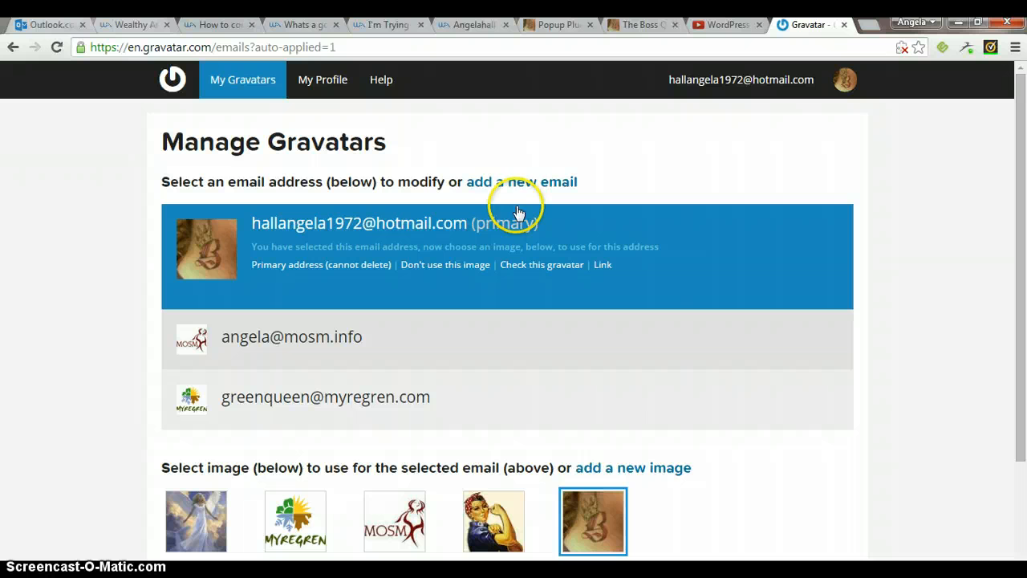
mouse_move(522, 186)
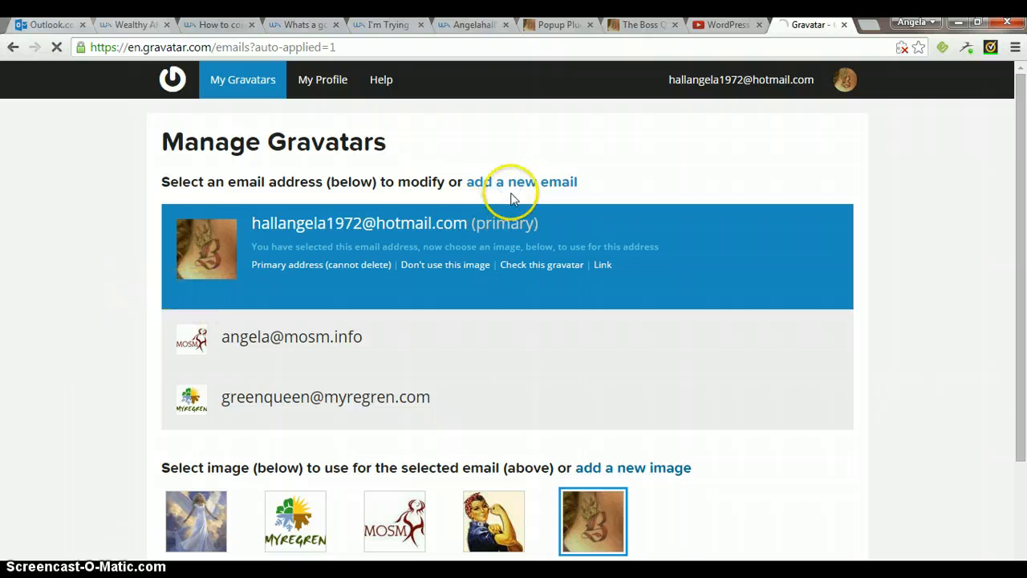
Go to adding a new email address from Manage Gravatars.
left_click(519, 181)
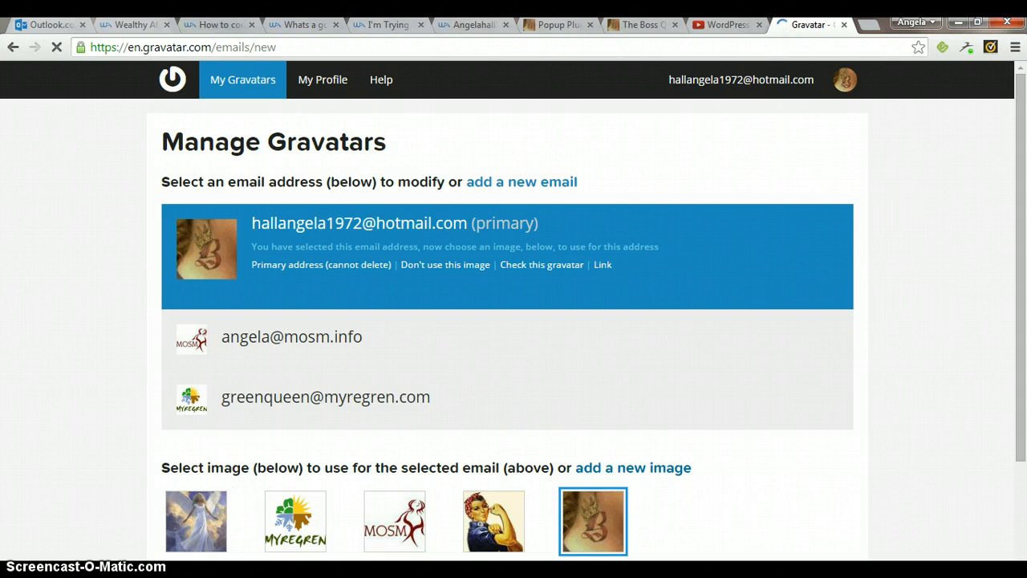
Enter the new Gmail address, accepting the suggested completion.
left_click(520, 181)
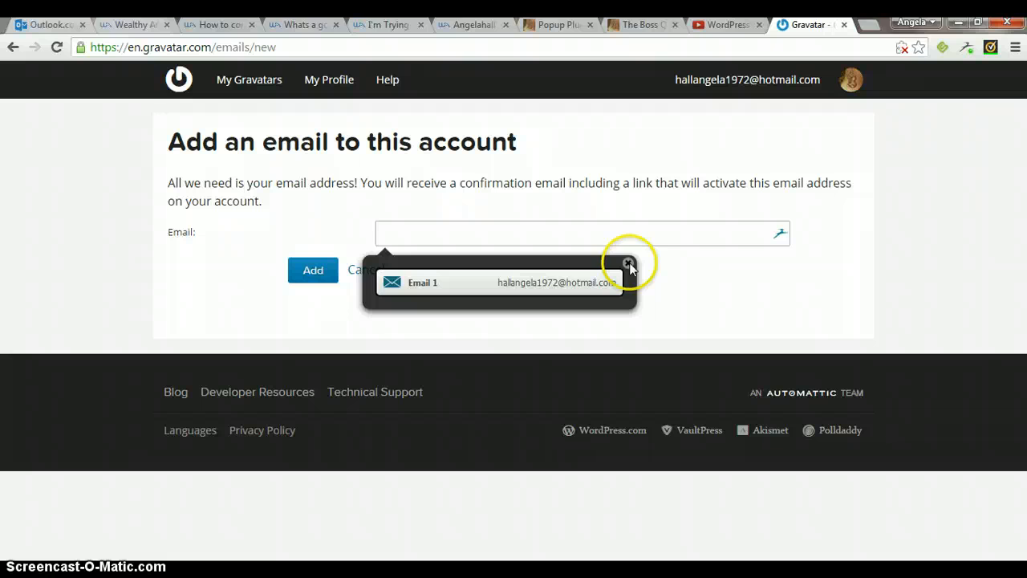
left_click(629, 265)
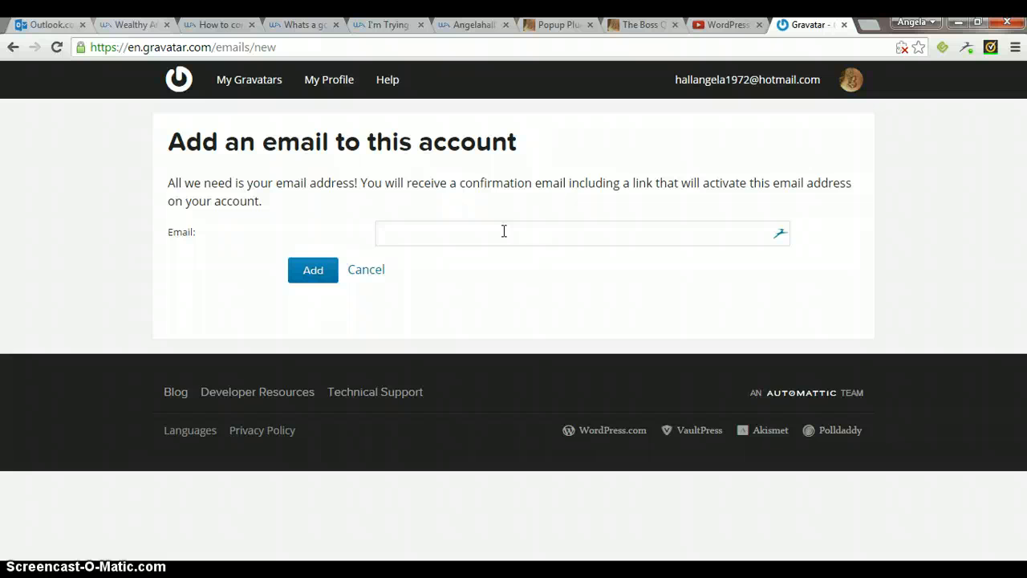
type("ajh")
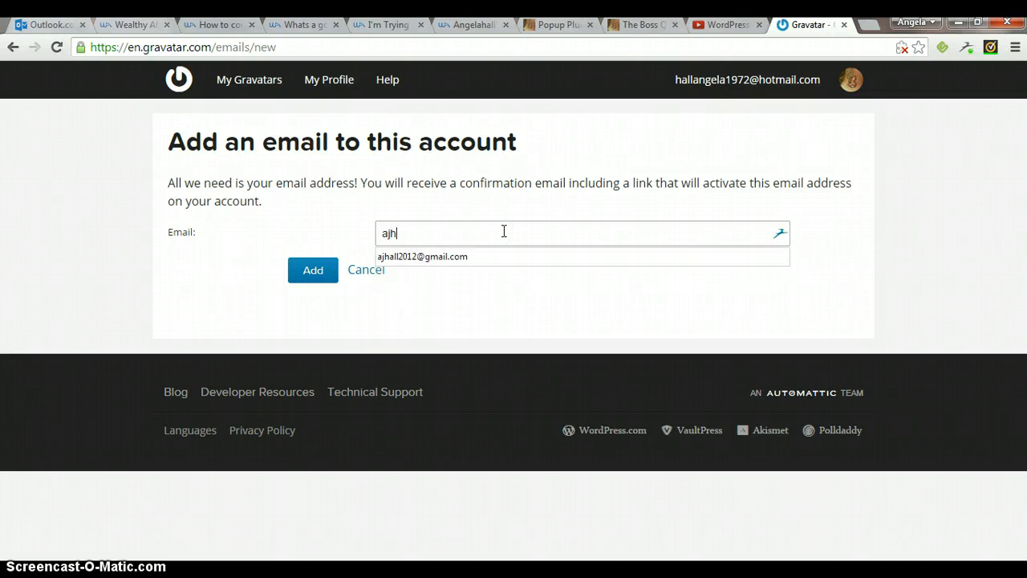
type("all")
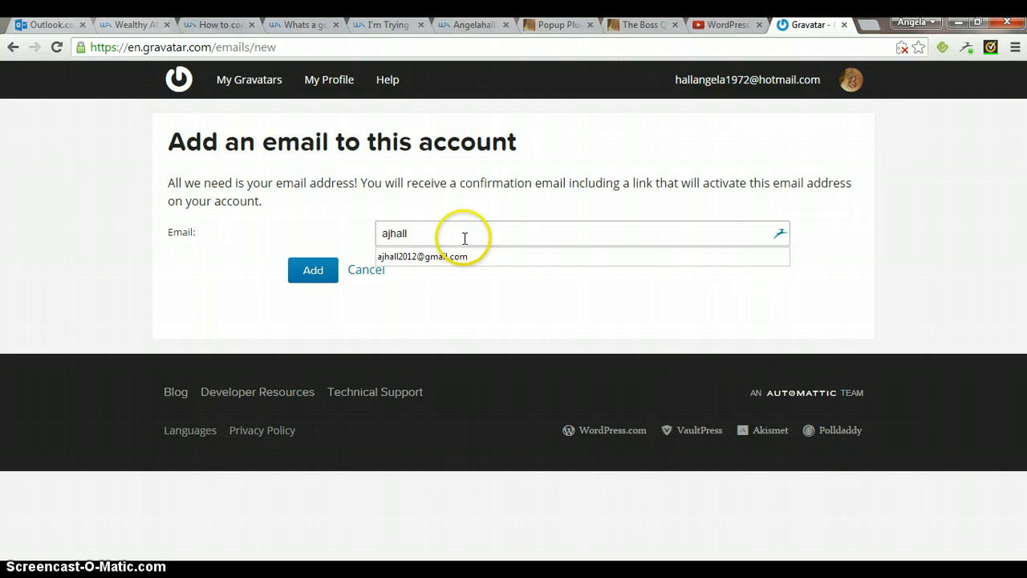
left_click(423, 257)
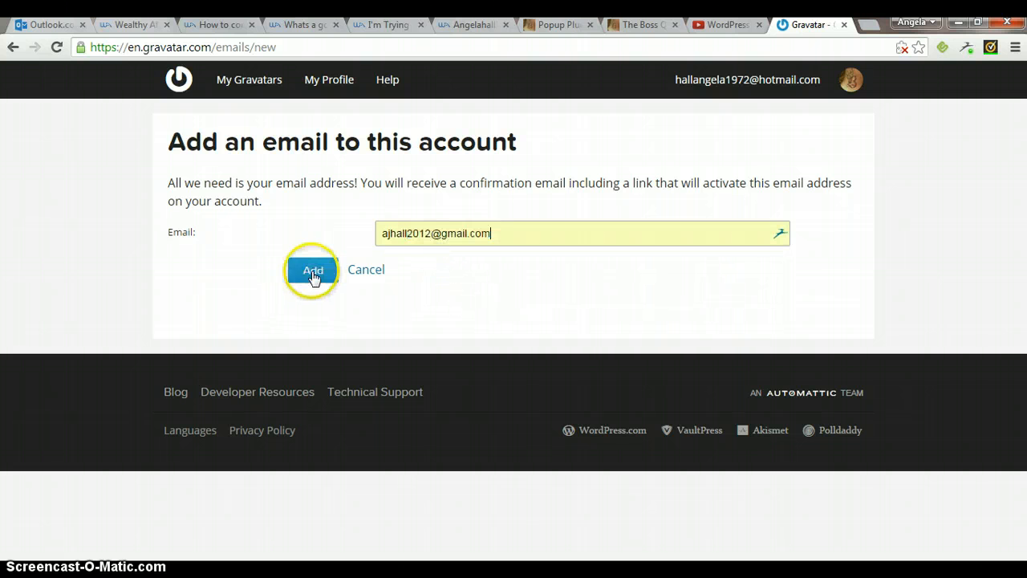
Submit the new address so the confirmation-email-sent notice appears.
left_click(313, 270)
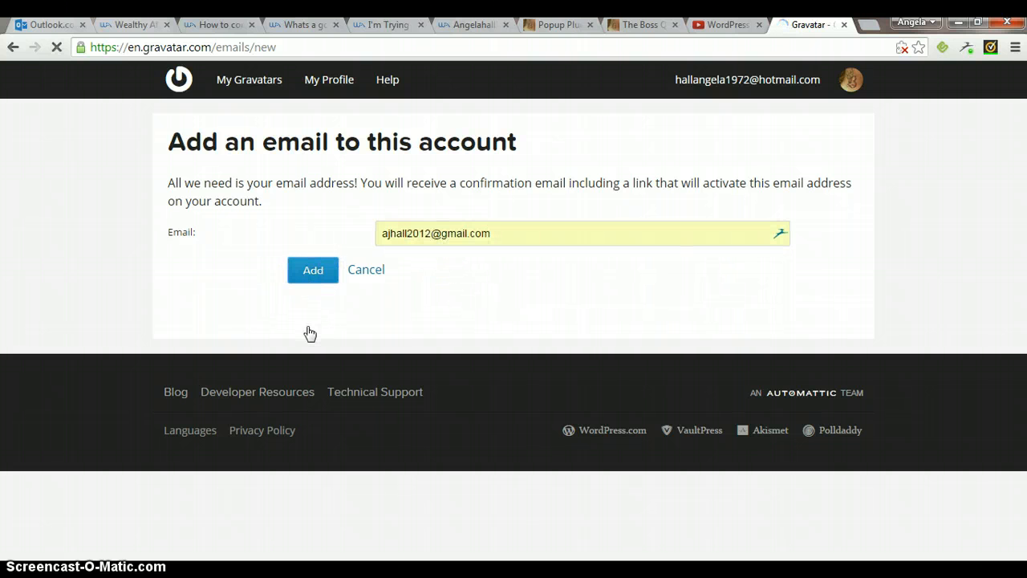
left_click(313, 270)
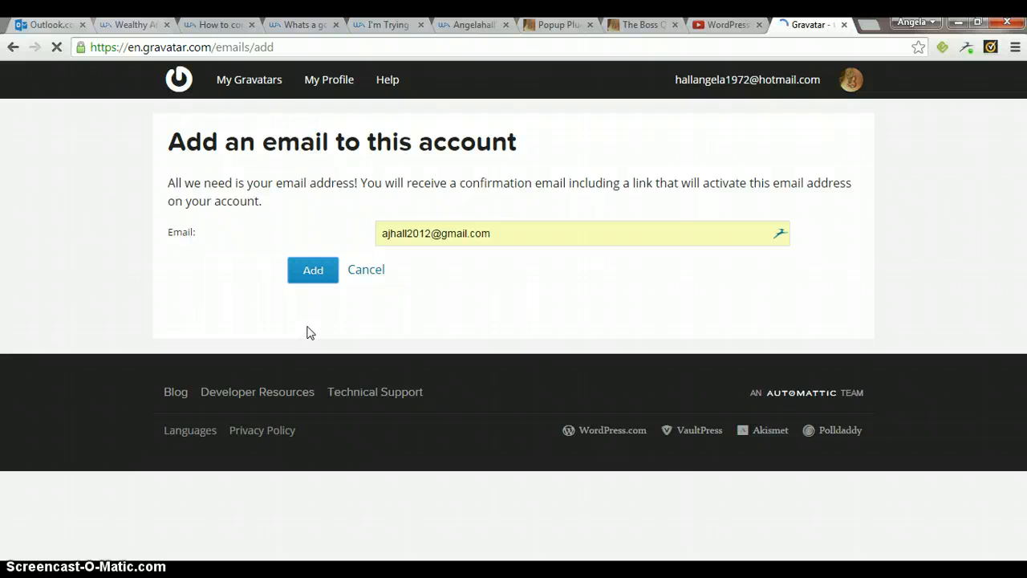
left_click(311, 270)
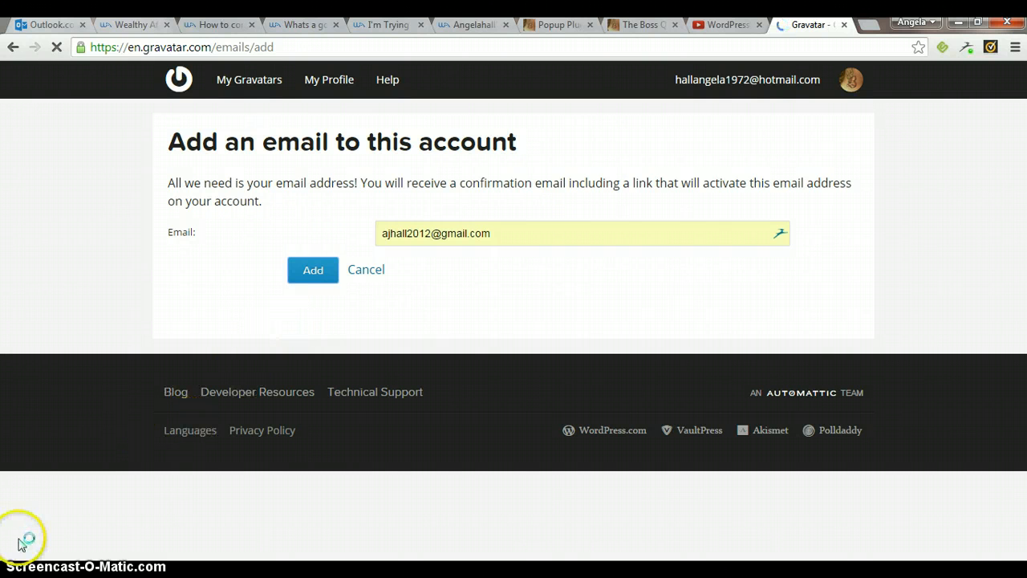
mouse_move(36, 458)
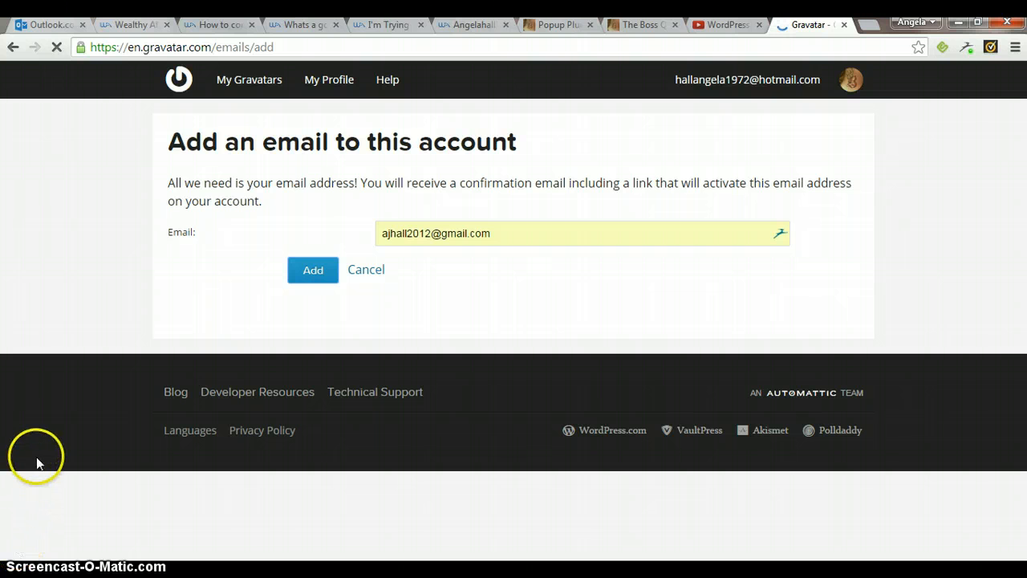
left_click(311, 270)
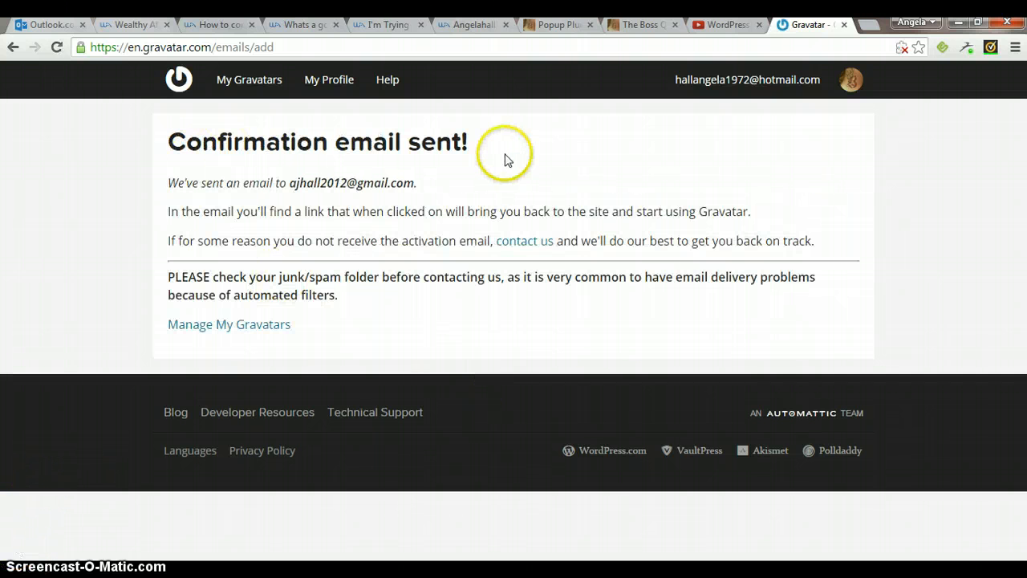
mouse_move(146, 190)
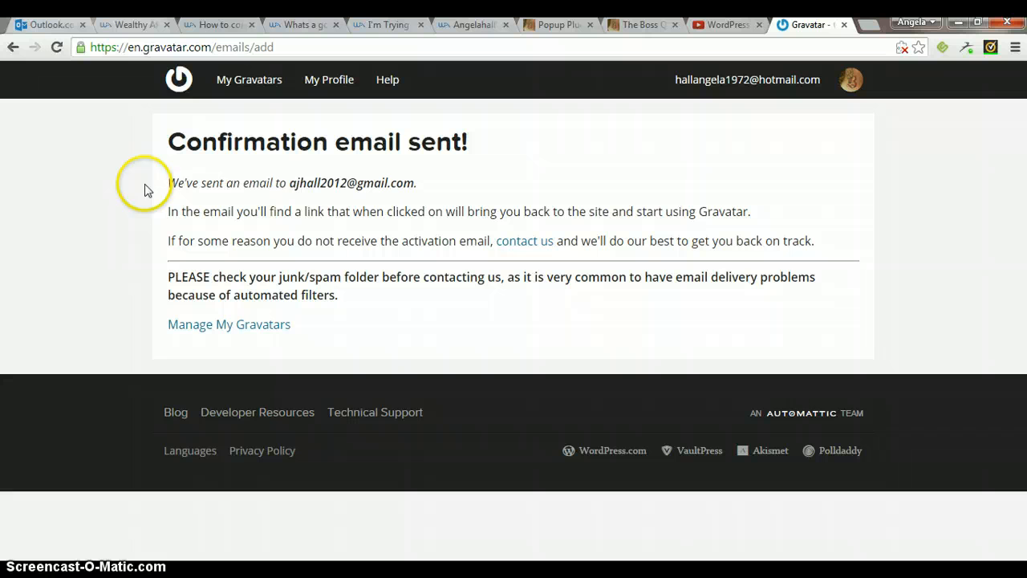
mouse_move(425, 202)
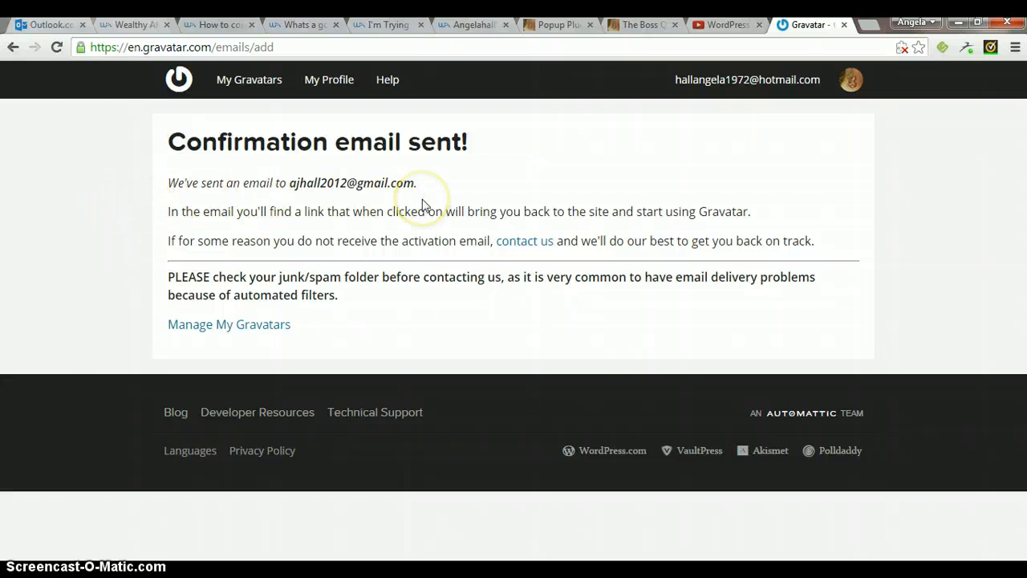
mouse_move(363, 231)
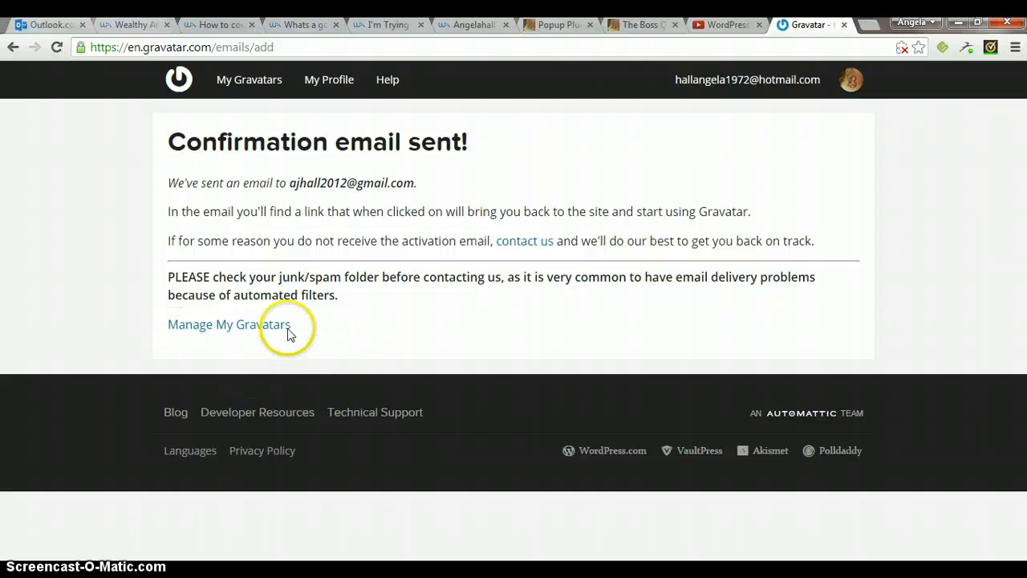
mouse_move(87, 255)
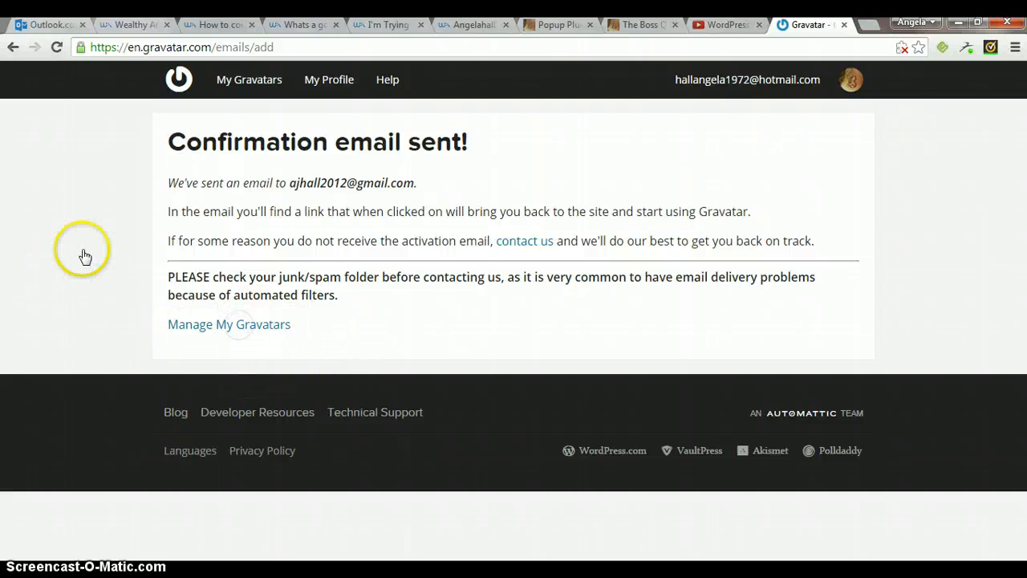
mouse_move(87, 256)
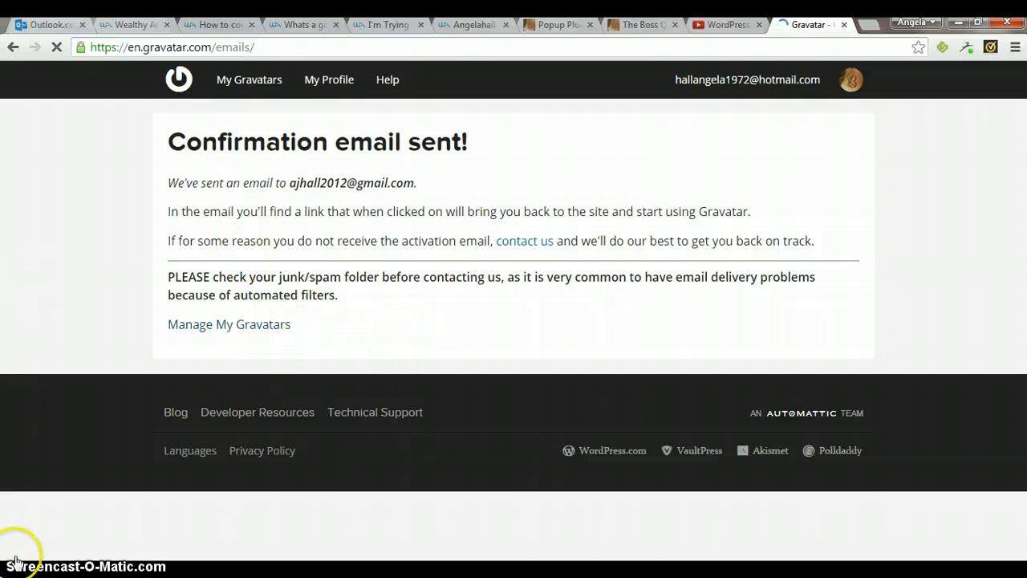
Return to Manage Gravatars and confirm the tattoo photo for the primary Hotmail address.
left_click(228, 324)
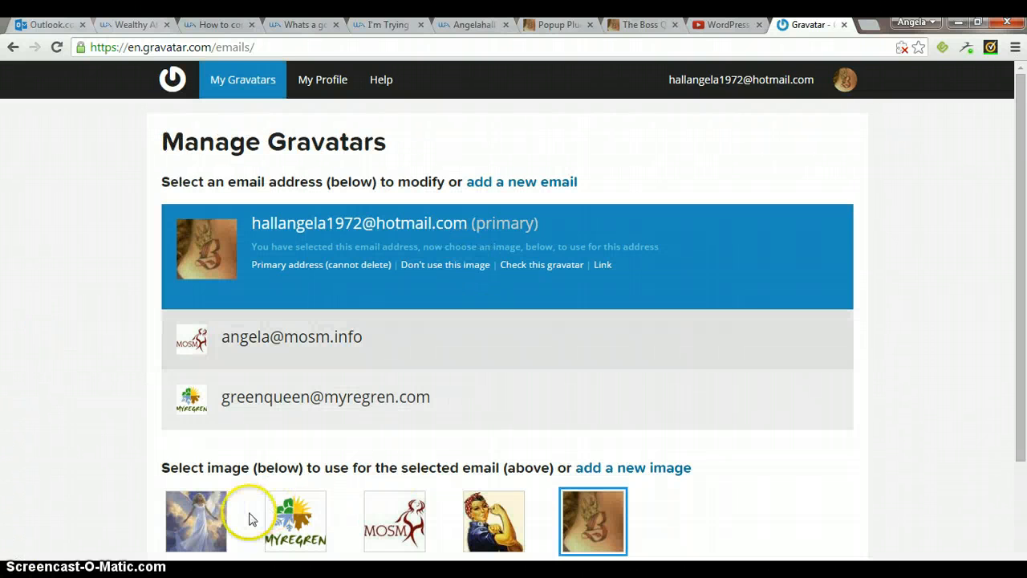
scroll("down", 3)
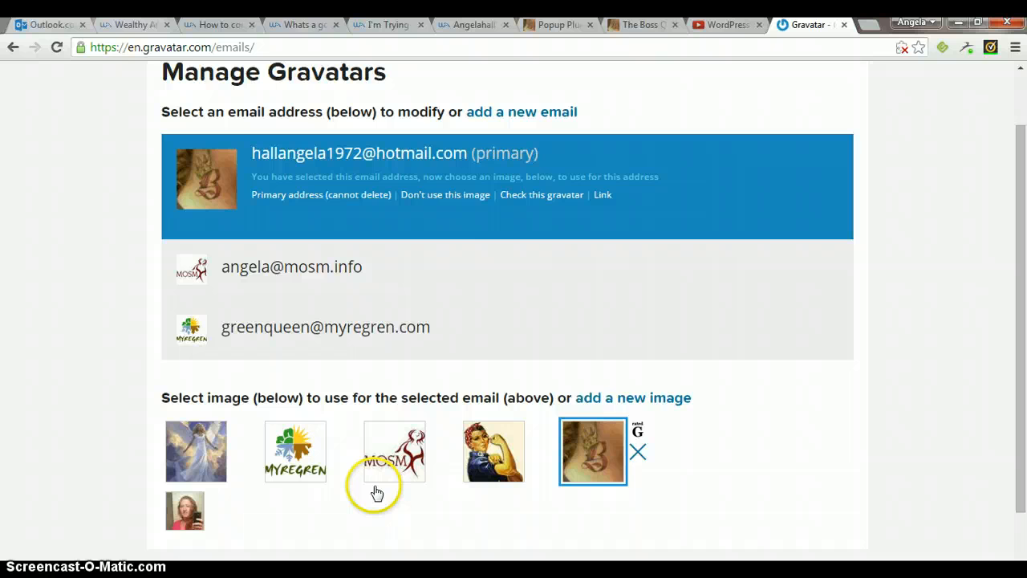
left_click(592, 451)
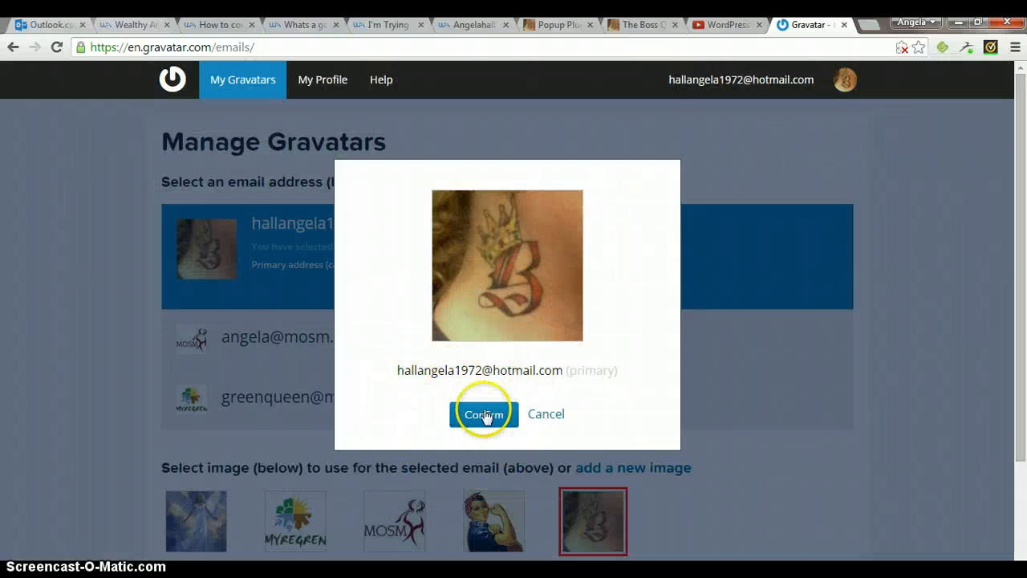
left_click(484, 414)
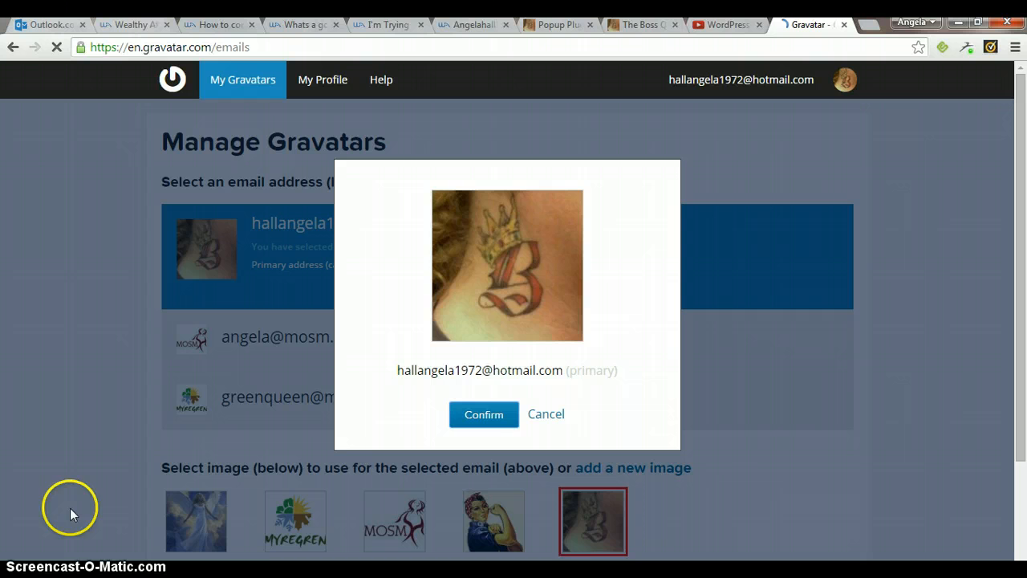
left_click(484, 414)
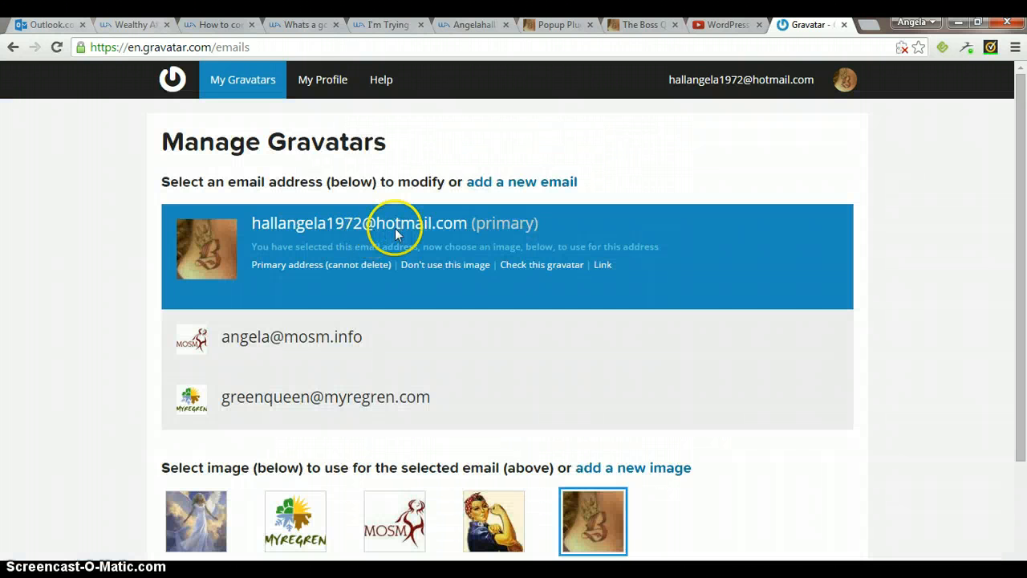
mouse_move(586, 296)
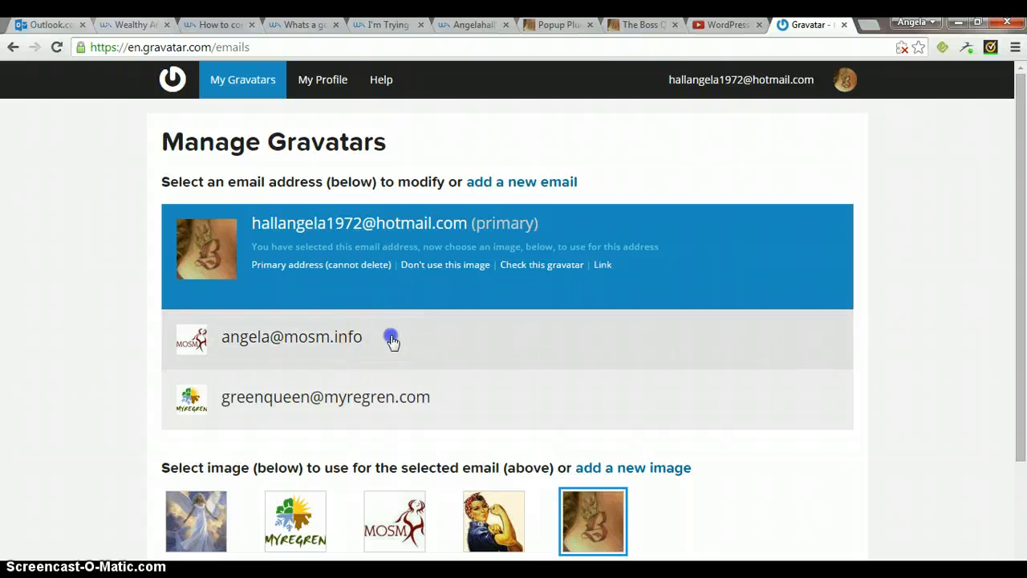
Assign the MOSM logo to the mosm.info address and confirm keeping it as that email's image.
left_click(292, 337)
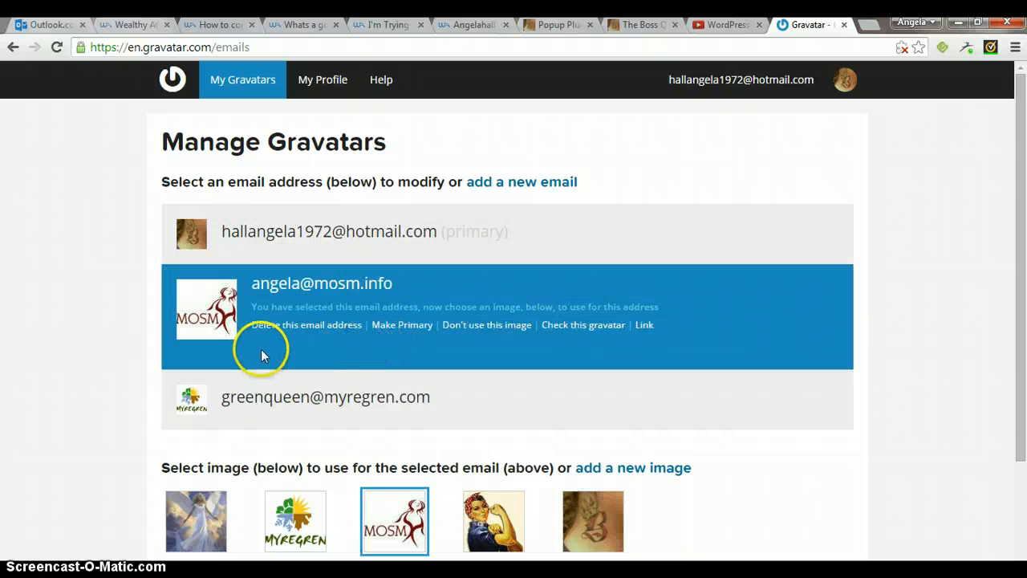
mouse_move(452, 324)
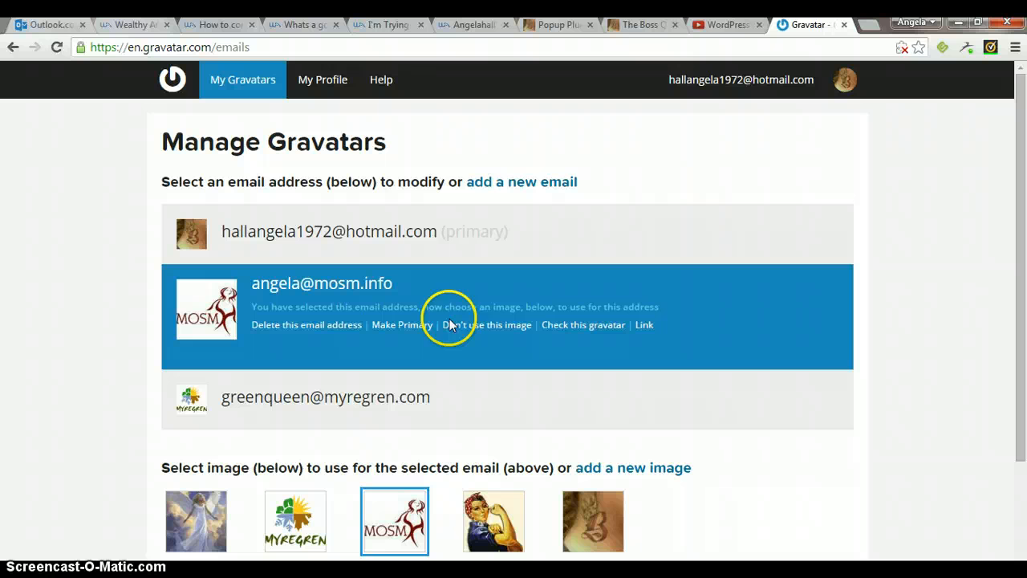
mouse_move(516, 335)
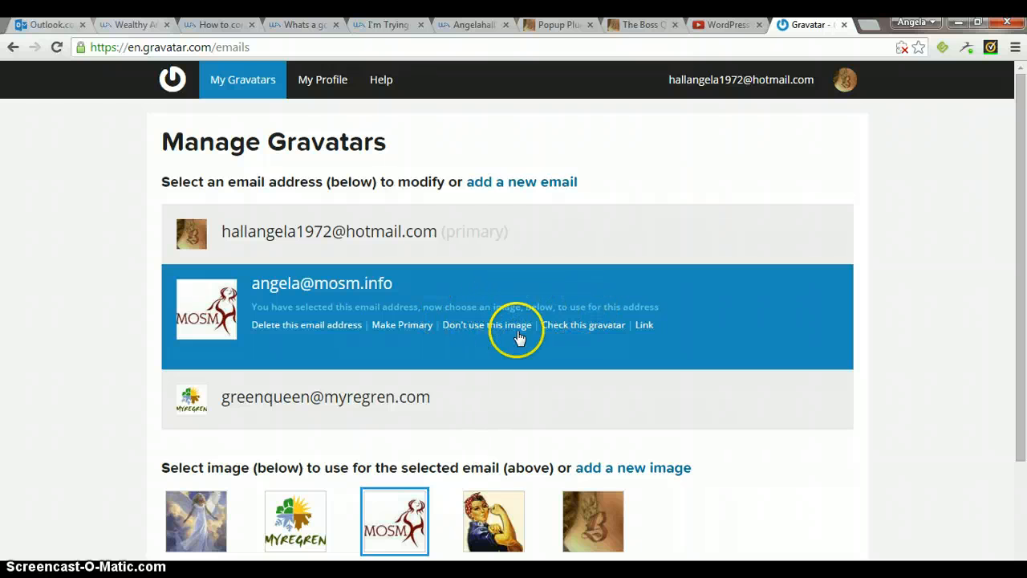
mouse_move(632, 317)
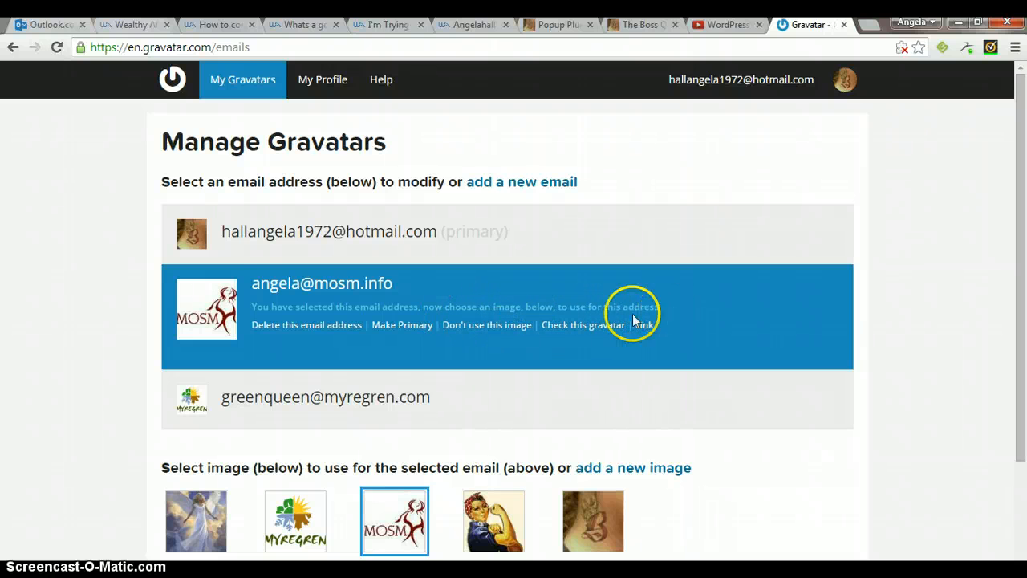
mouse_move(254, 244)
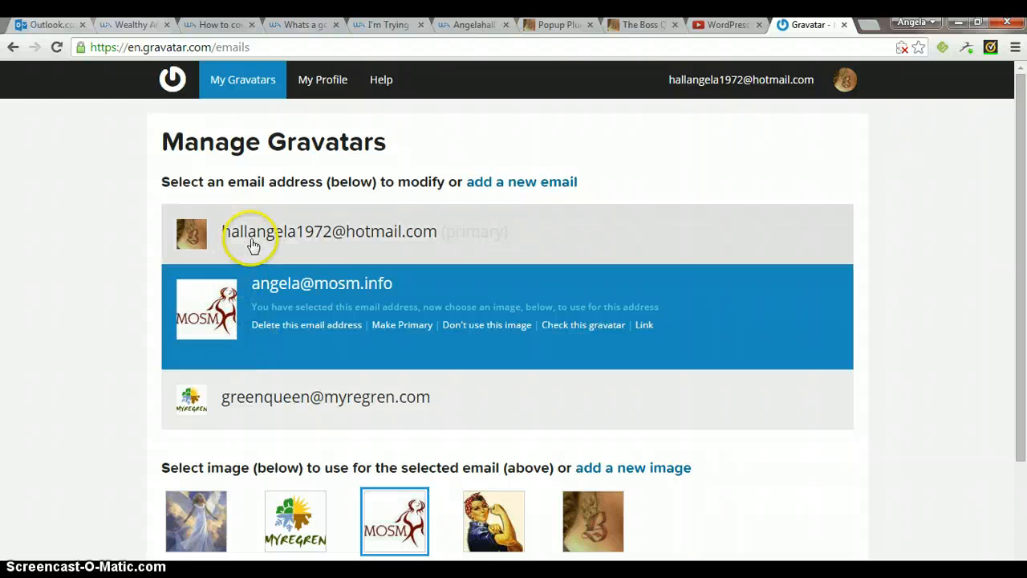
mouse_move(399, 255)
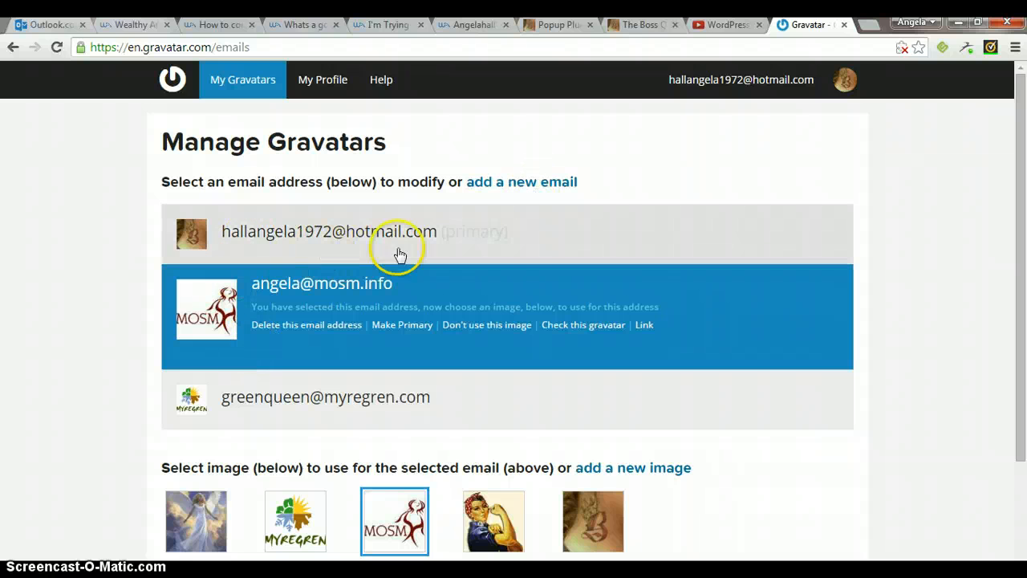
mouse_move(420, 514)
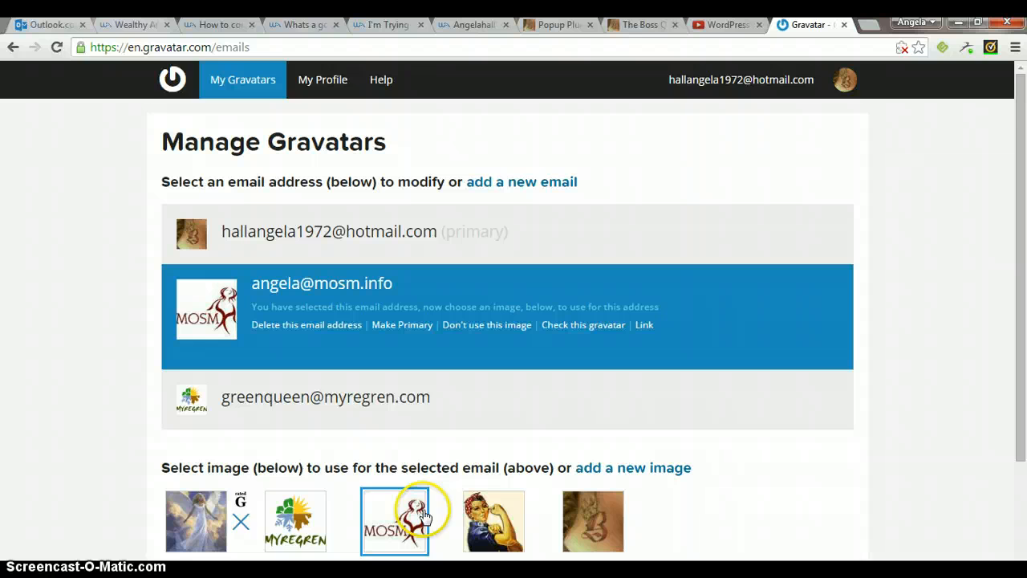
scroll("down", 3)
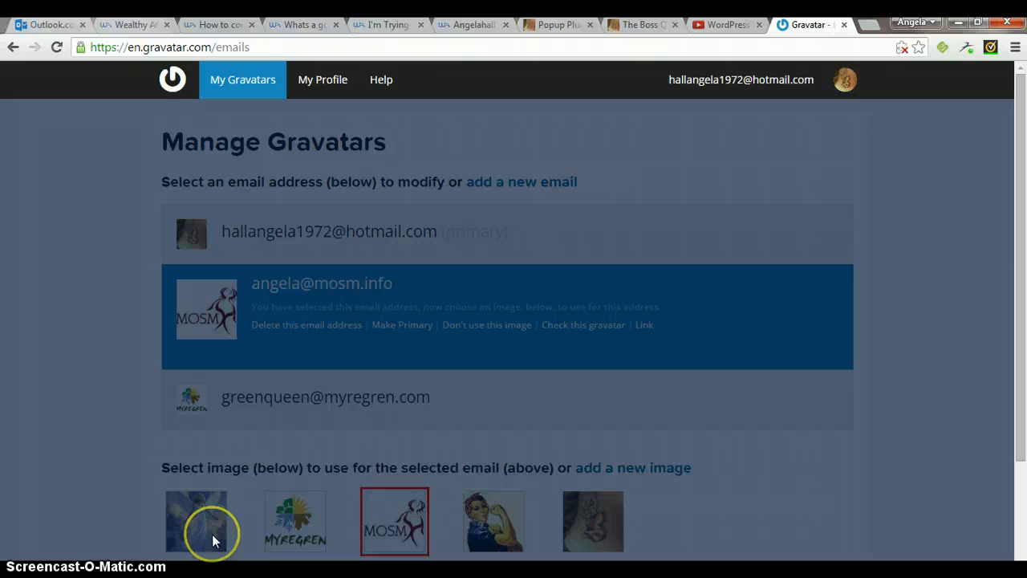
left_click(394, 520)
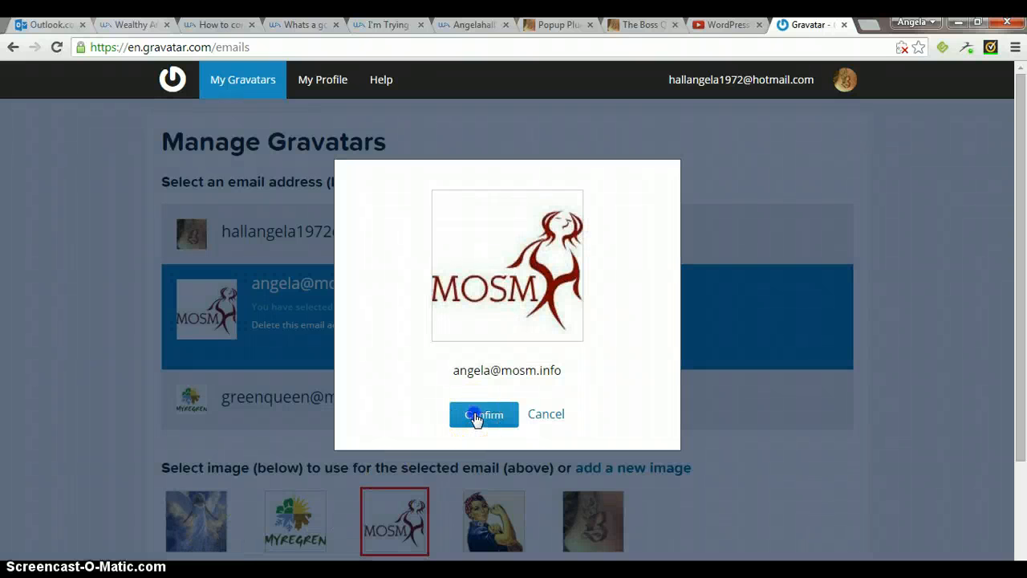
left_click(483, 414)
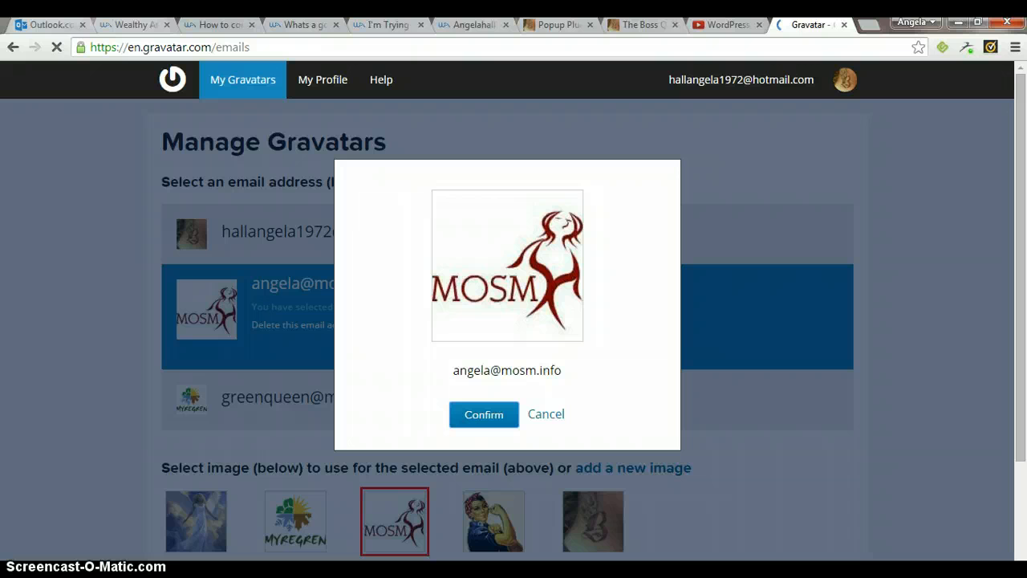
mouse_move(195, 239)
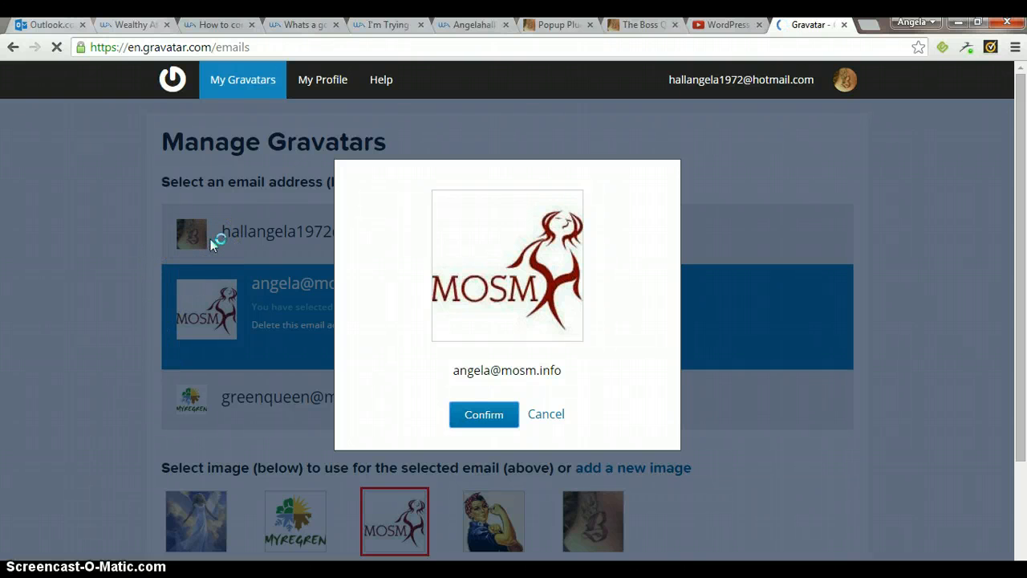
left_click(485, 414)
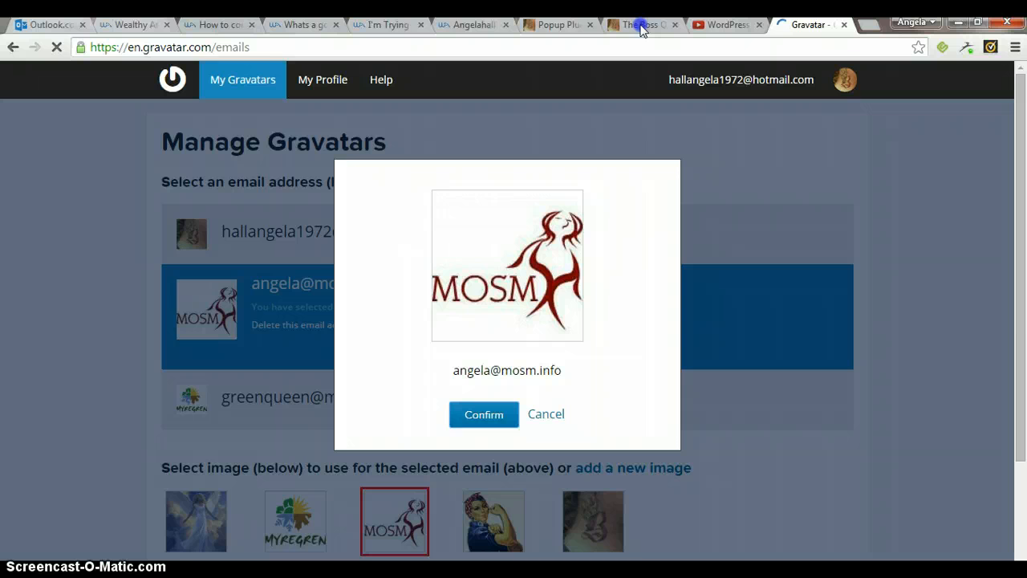
Return to the blog's Welcome post and view the avatars in the '4 Responses to Welcome!' comments.
left_click(642, 24)
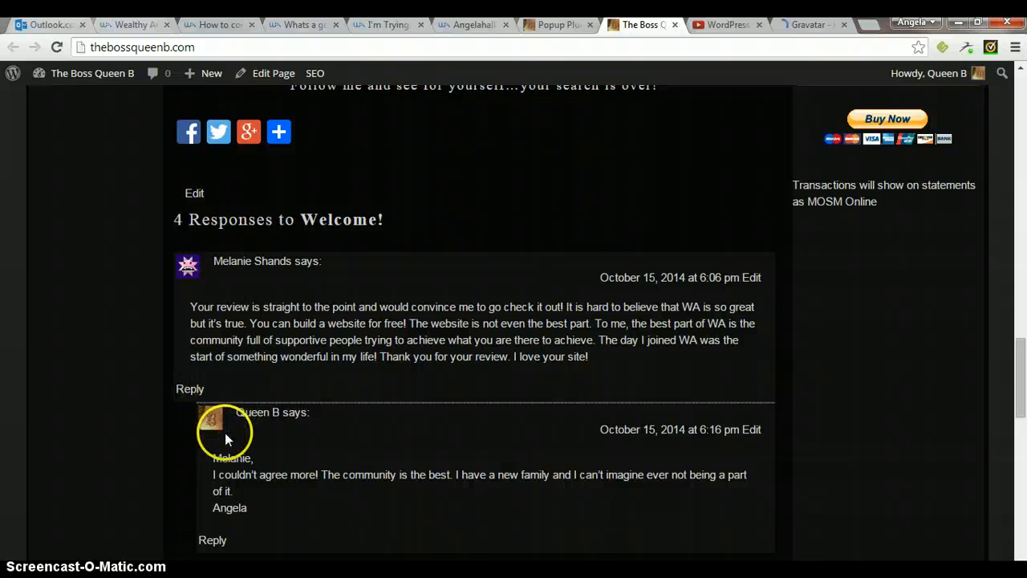
mouse_move(231, 430)
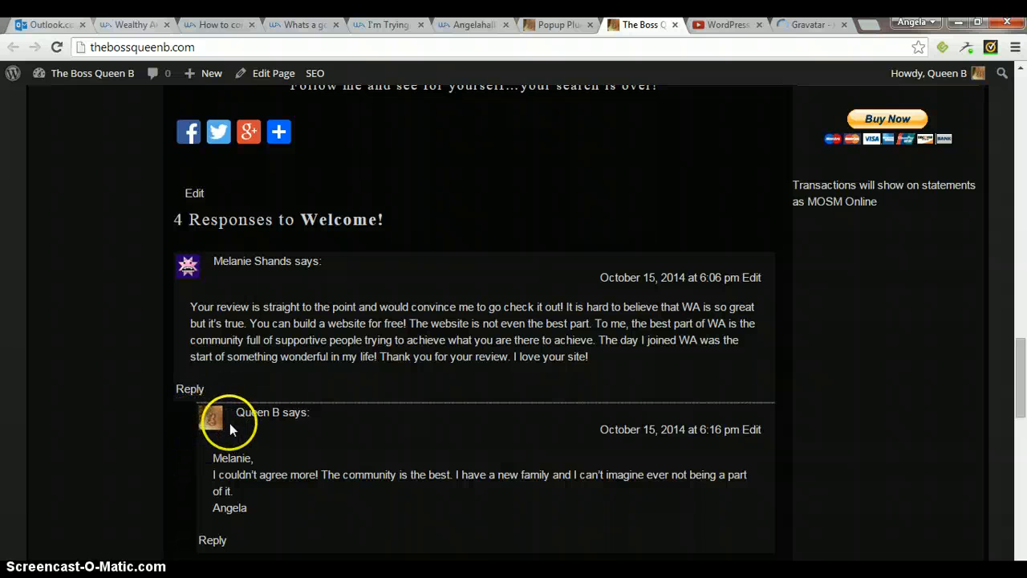
mouse_move(305, 414)
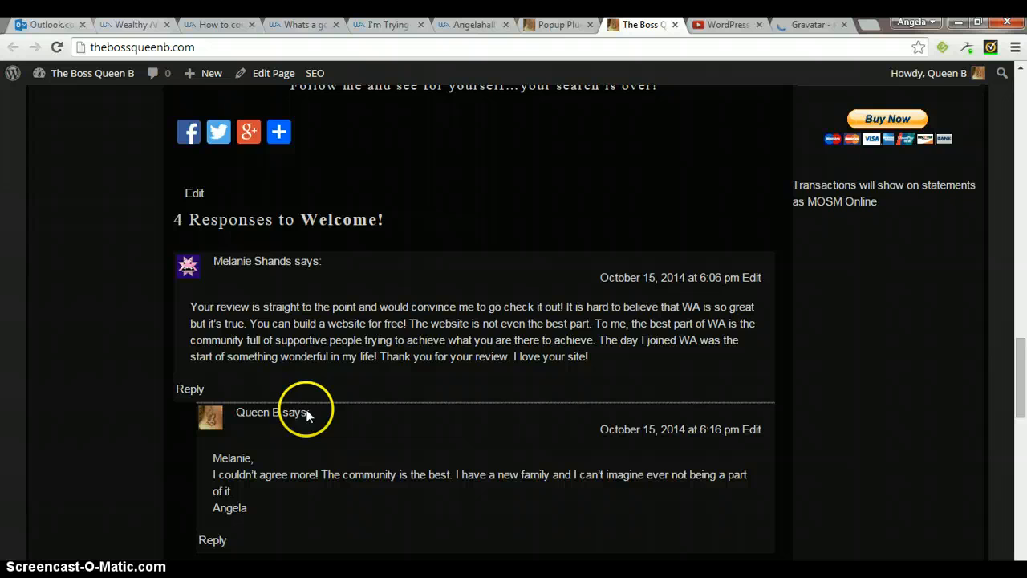
scroll("up", 3)
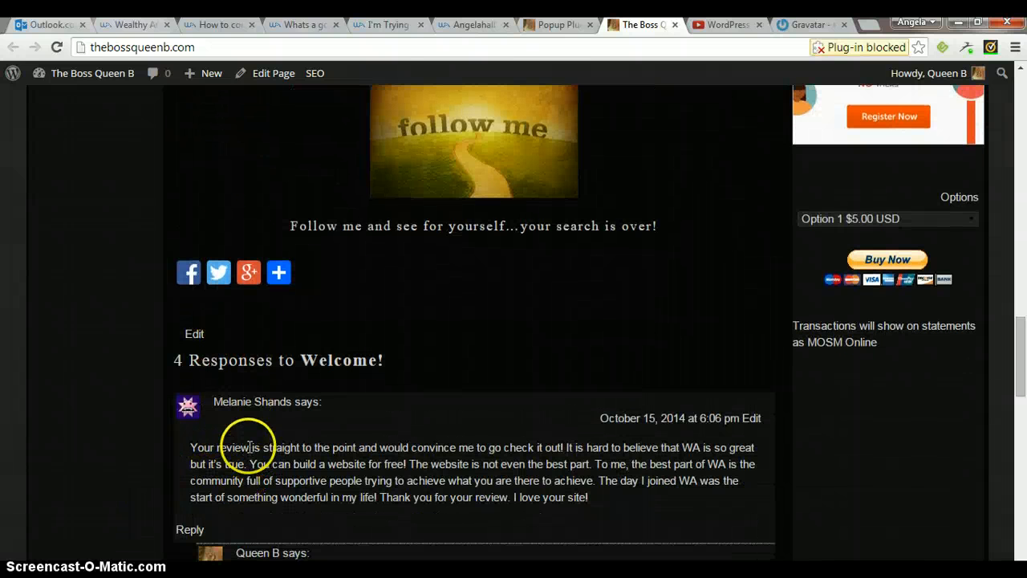
scroll("up", 3)
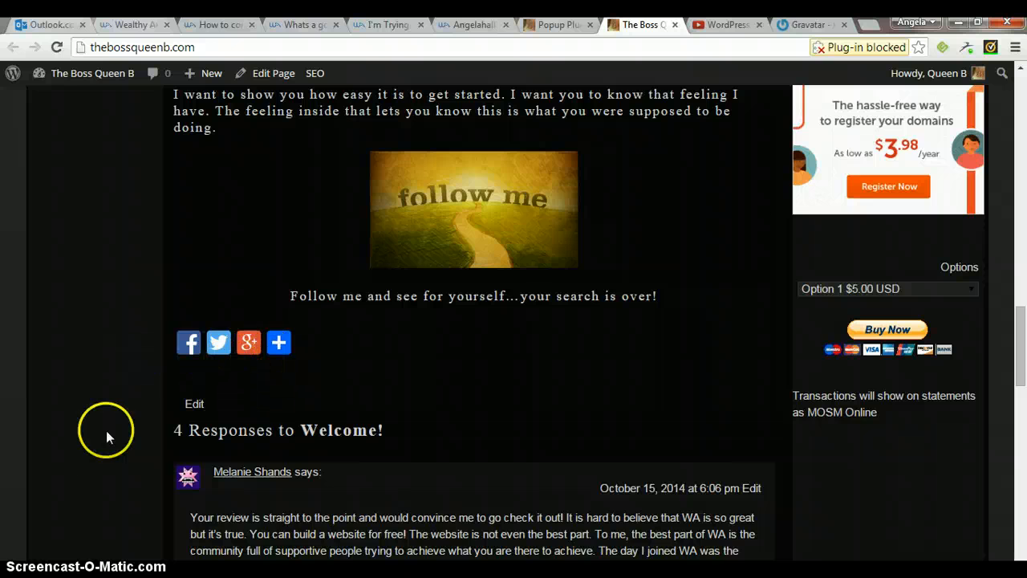